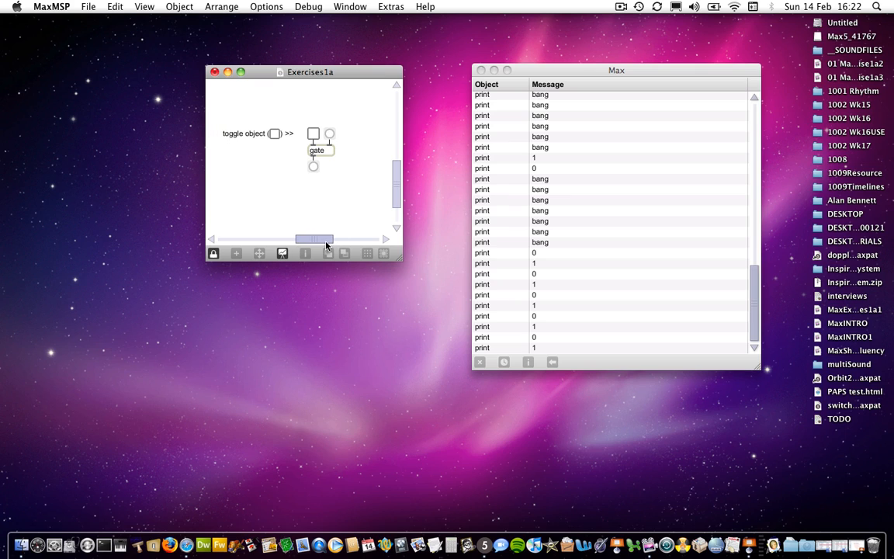
mouse_move(357, 248)
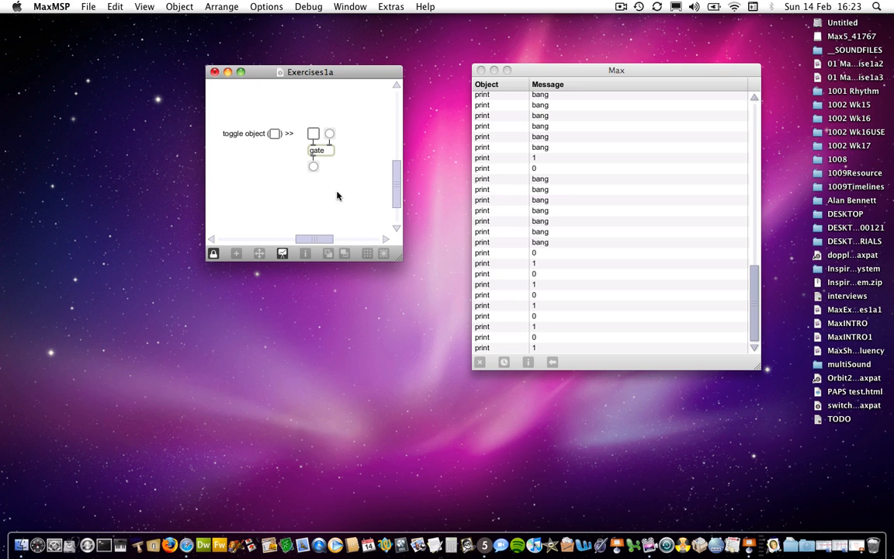
mouse_move(345, 149)
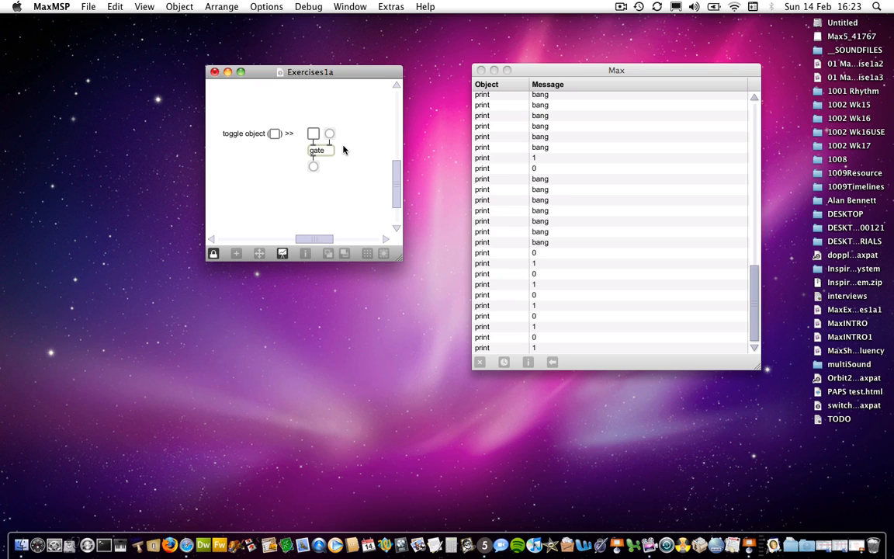
mouse_move(324, 141)
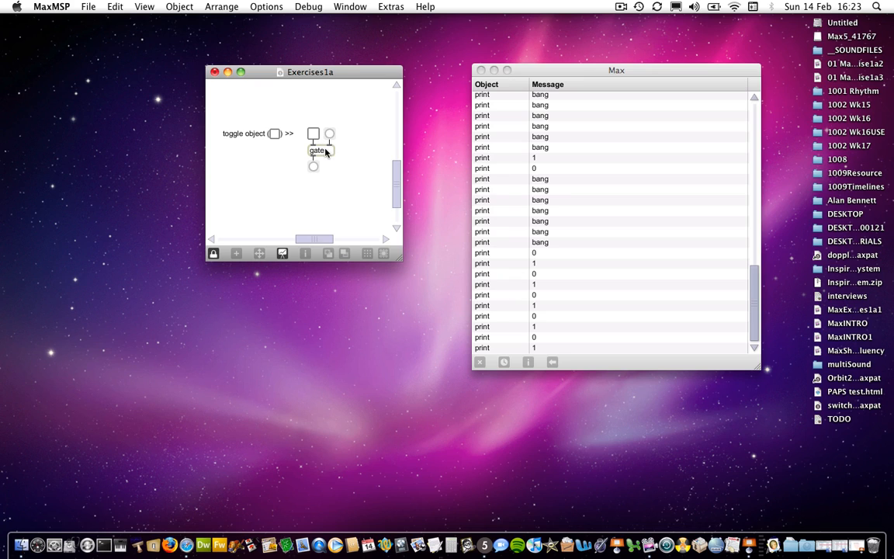
mouse_move(332, 136)
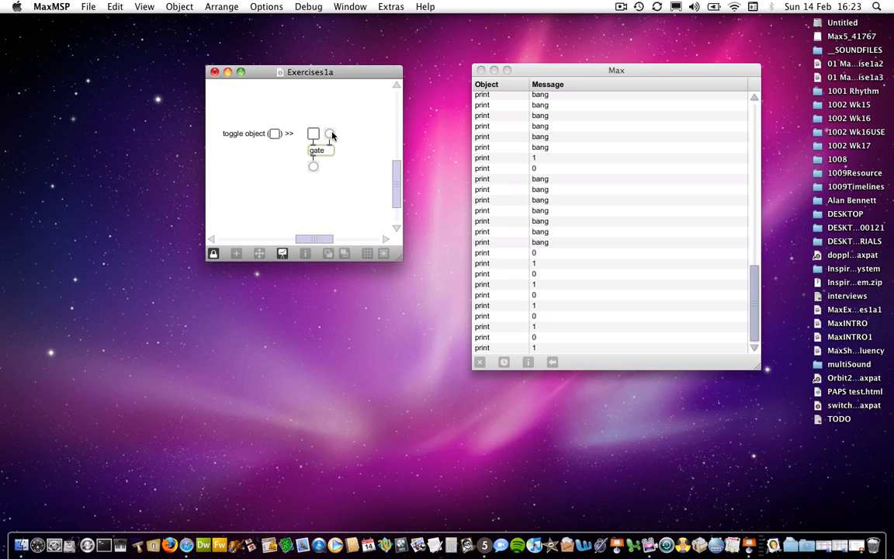
mouse_move(347, 133)
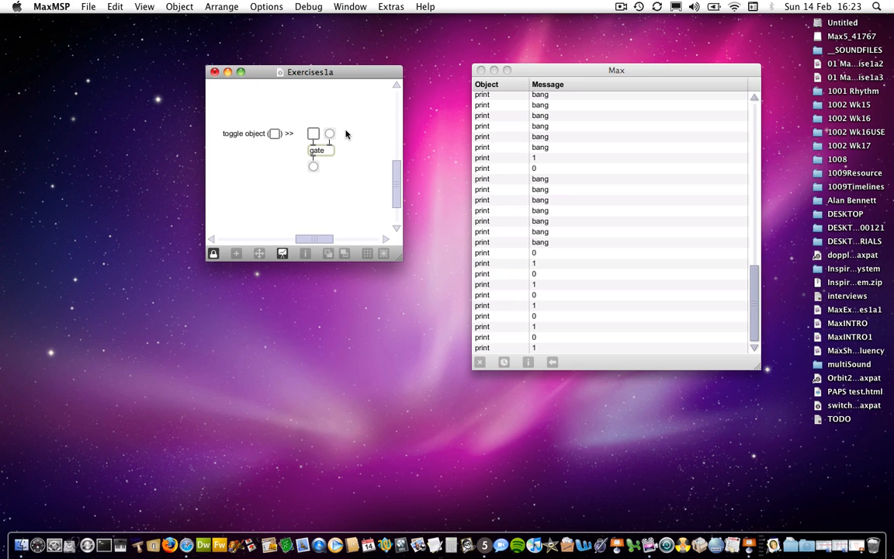
mouse_move(313, 137)
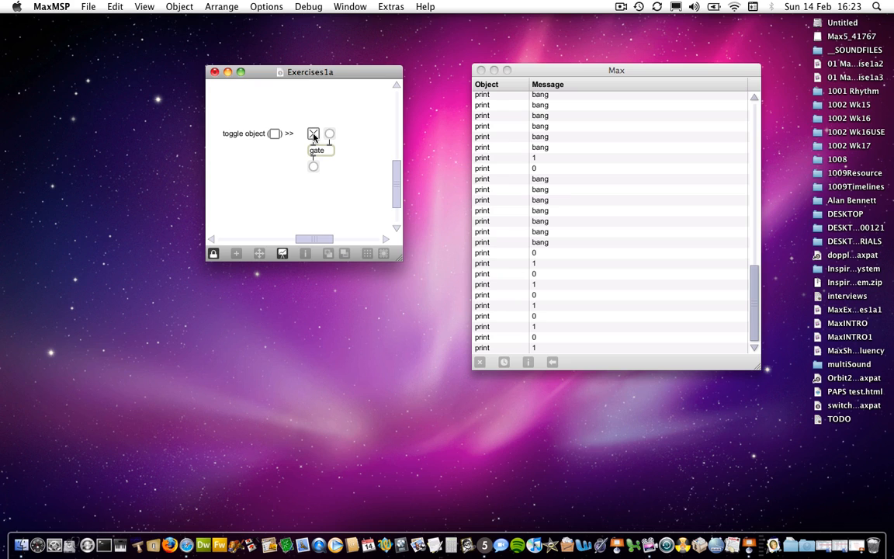
mouse_move(316, 148)
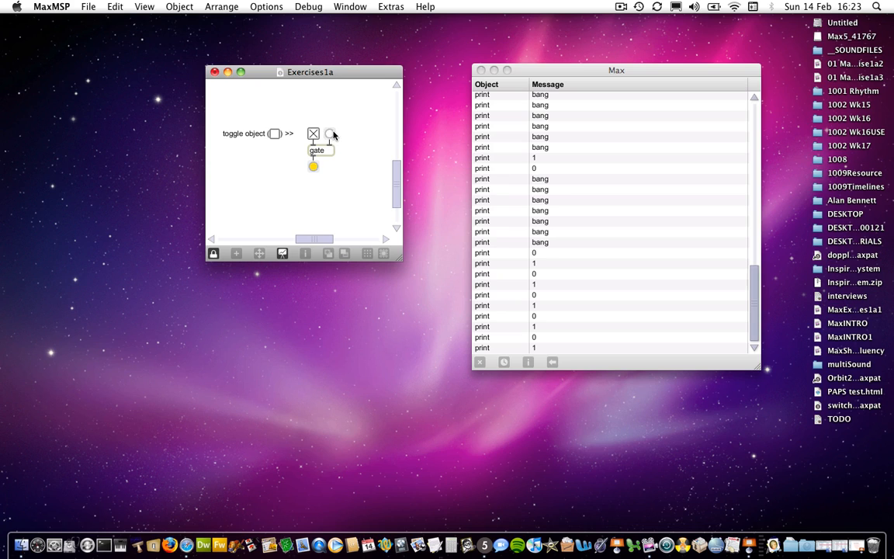
Turn on the toggle feeding the gate so a bang passes through to its output.
click(331, 134)
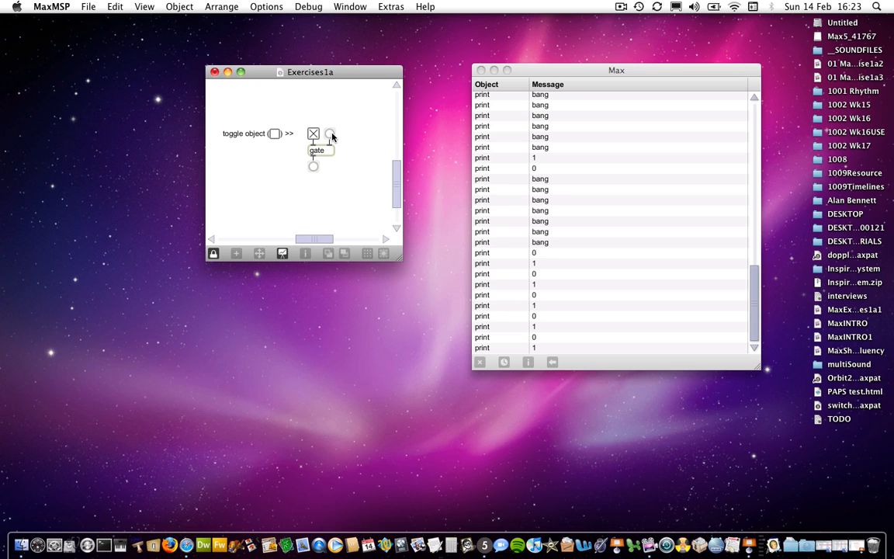
Drag the Exercises1a window's resize corner to reveal the whole sequencer.
drag(314, 239, 324, 239)
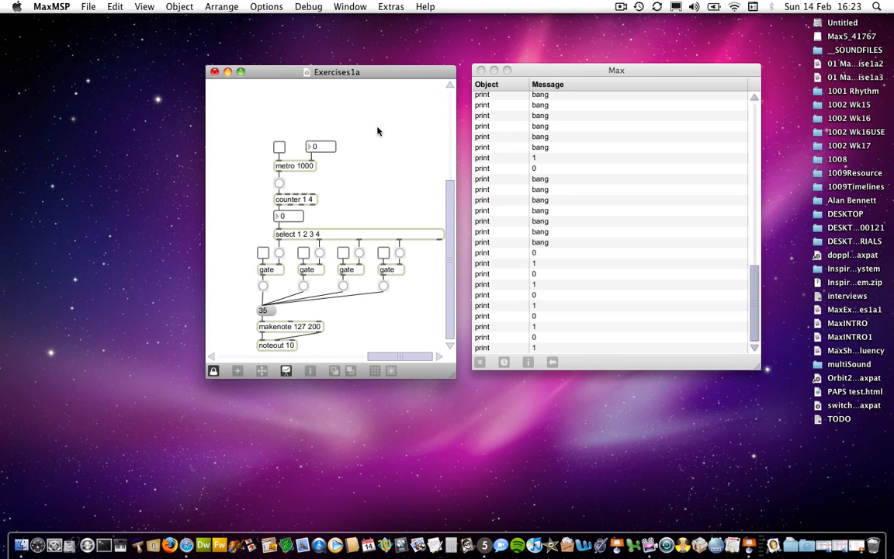
mouse_move(370, 136)
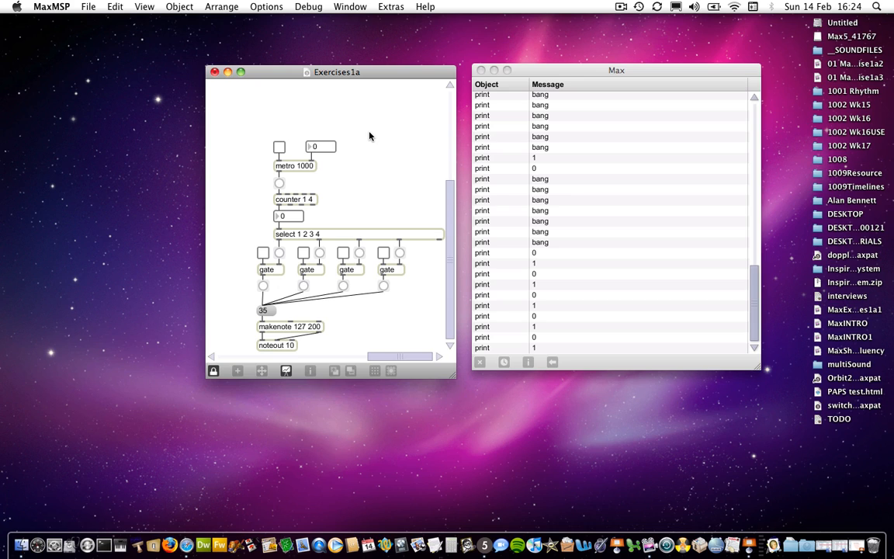
mouse_move(332, 137)
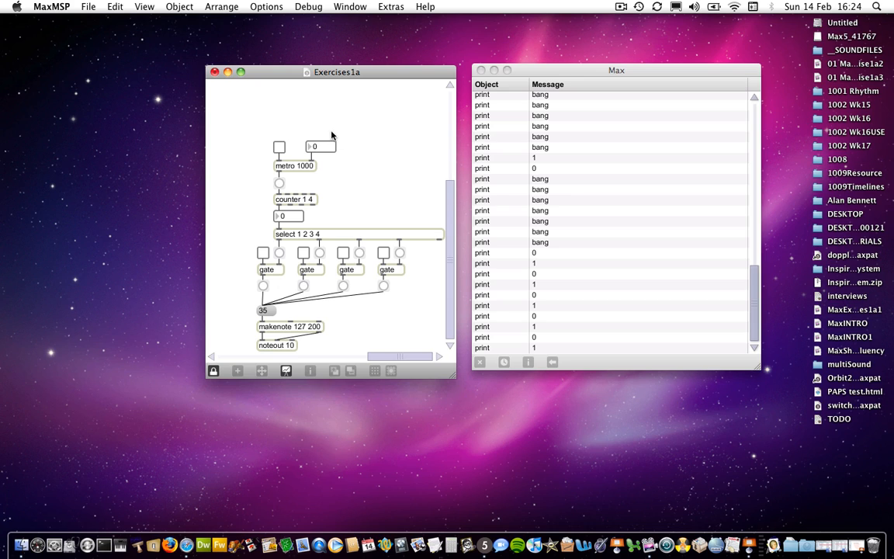
mouse_move(329, 157)
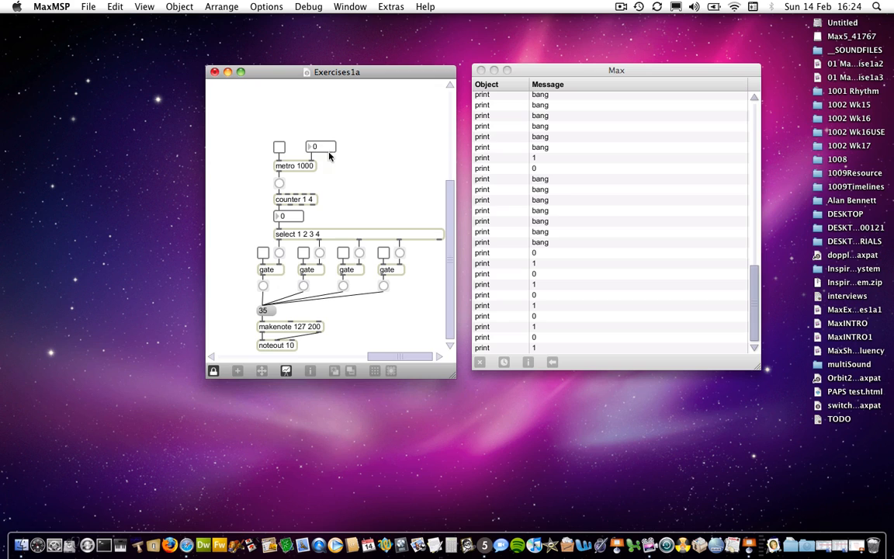
mouse_move(304, 169)
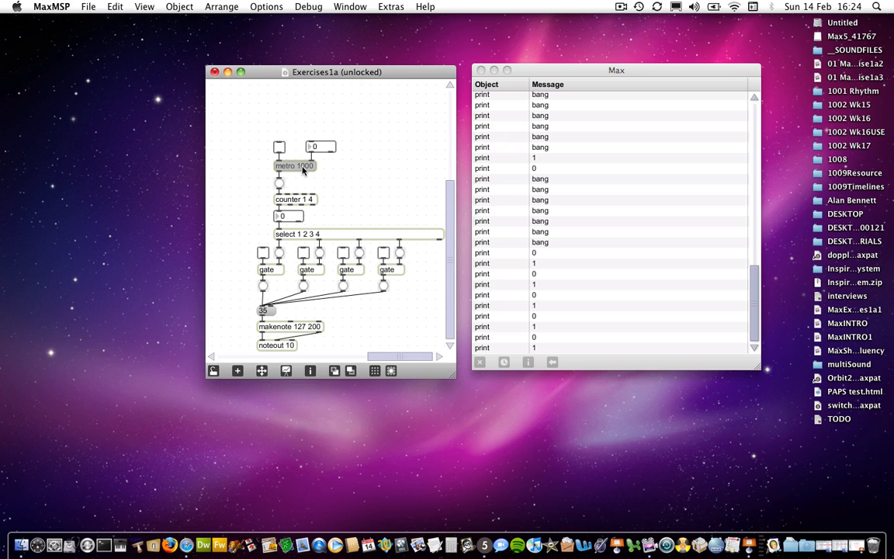
Edit the metro object's interval from 1000 to 140 to speed up the sequencer.
double_click(304, 164)
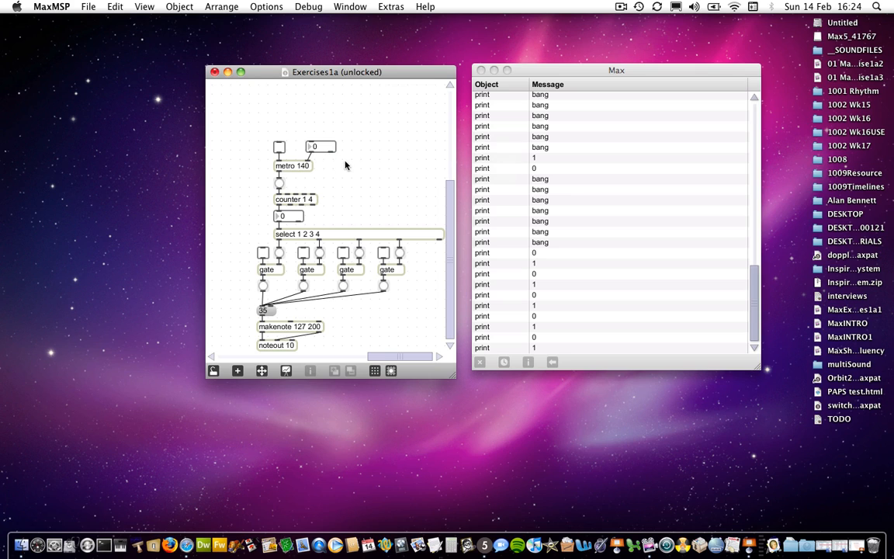
mouse_move(279, 155)
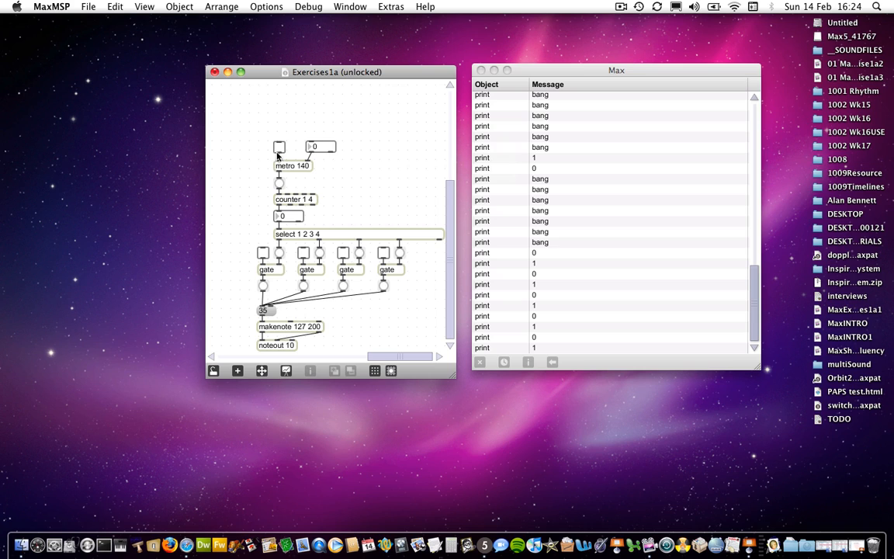
mouse_move(279, 186)
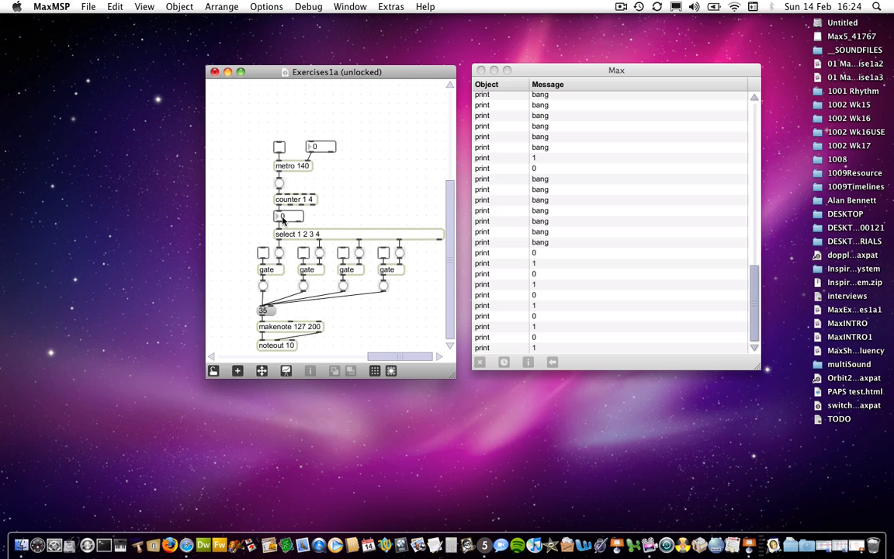
mouse_move(281, 240)
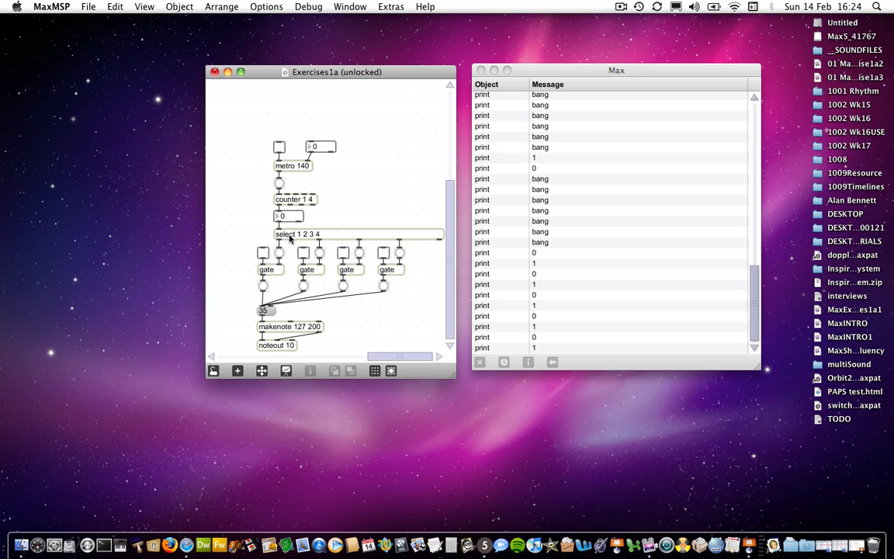
mouse_move(301, 239)
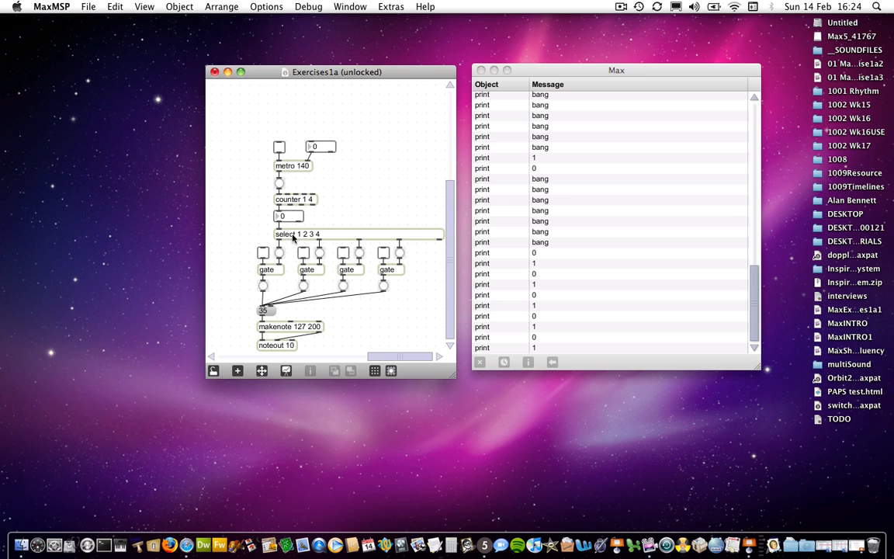
mouse_move(279, 242)
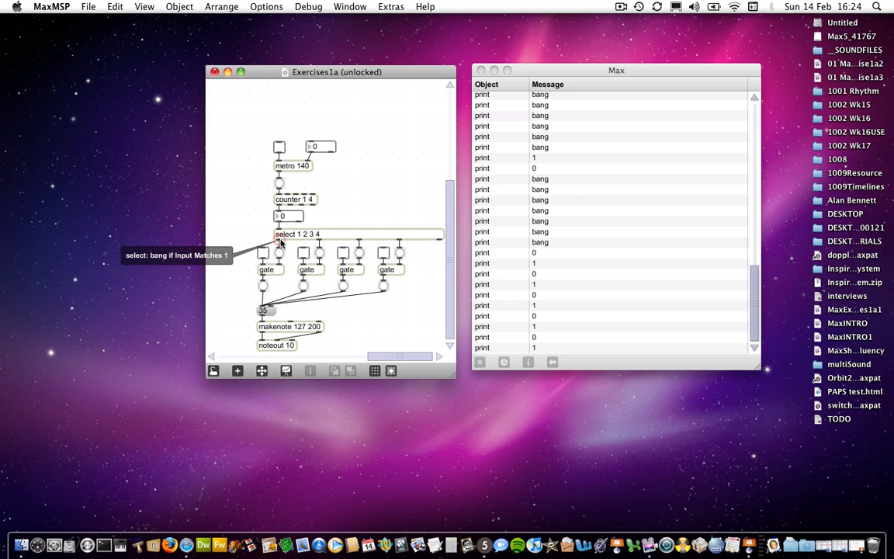
mouse_move(313, 235)
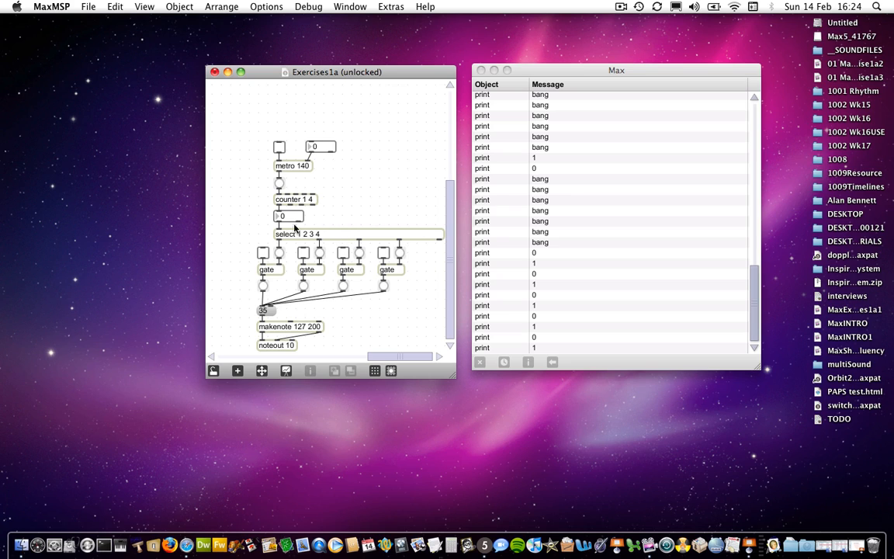
mouse_move(395, 248)
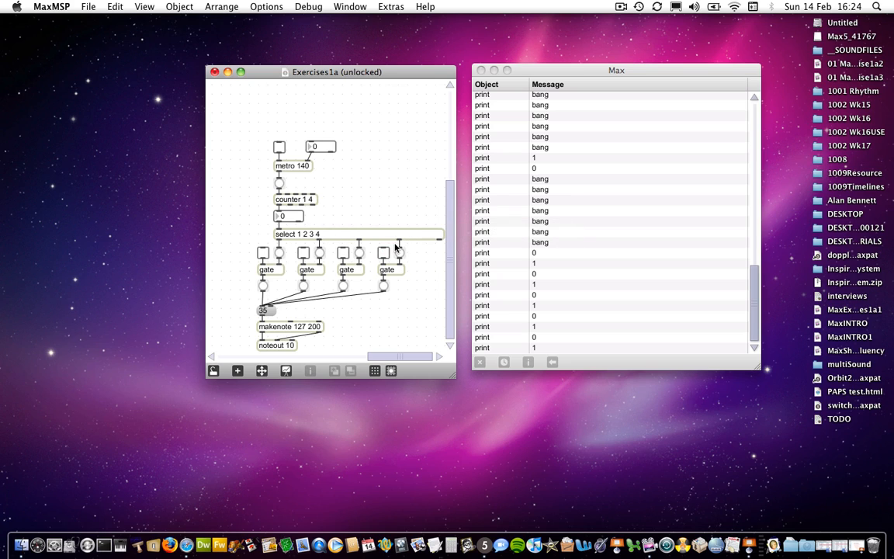
mouse_move(400, 242)
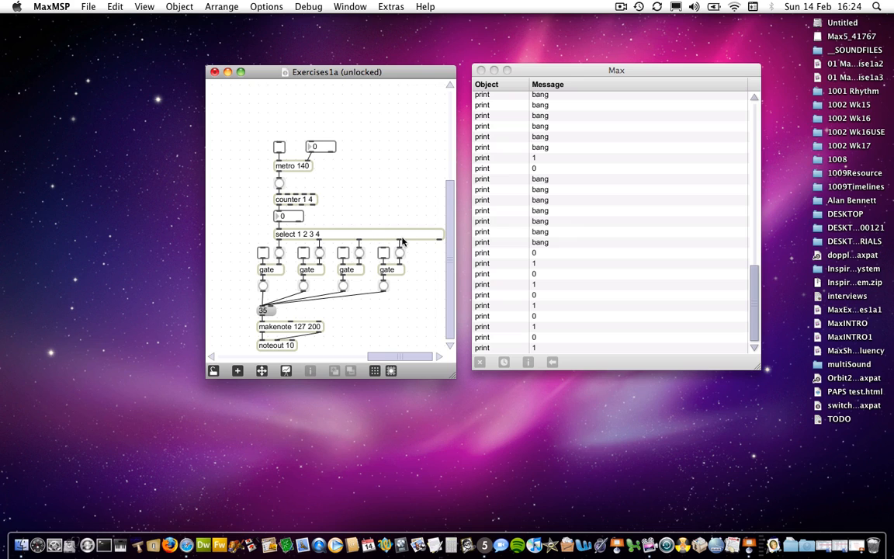
mouse_move(365, 254)
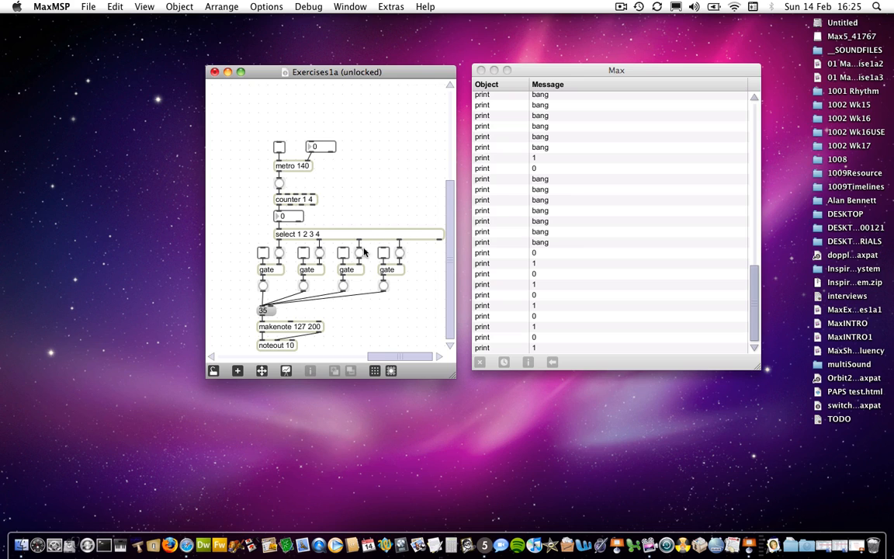
mouse_move(385, 283)
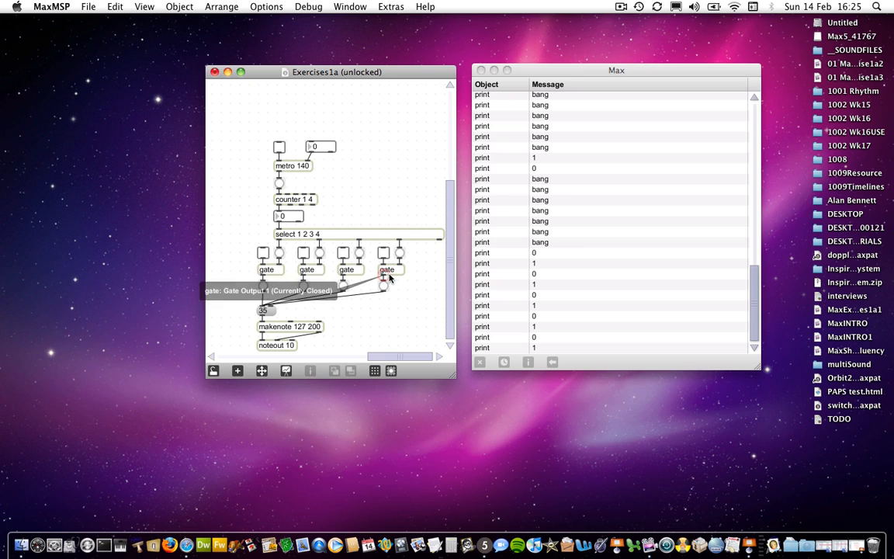
mouse_move(271, 318)
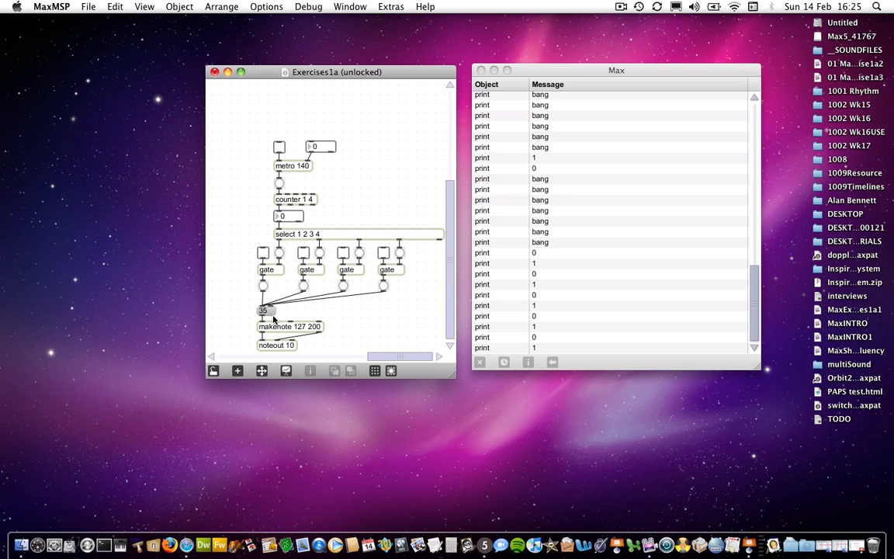
mouse_move(267, 312)
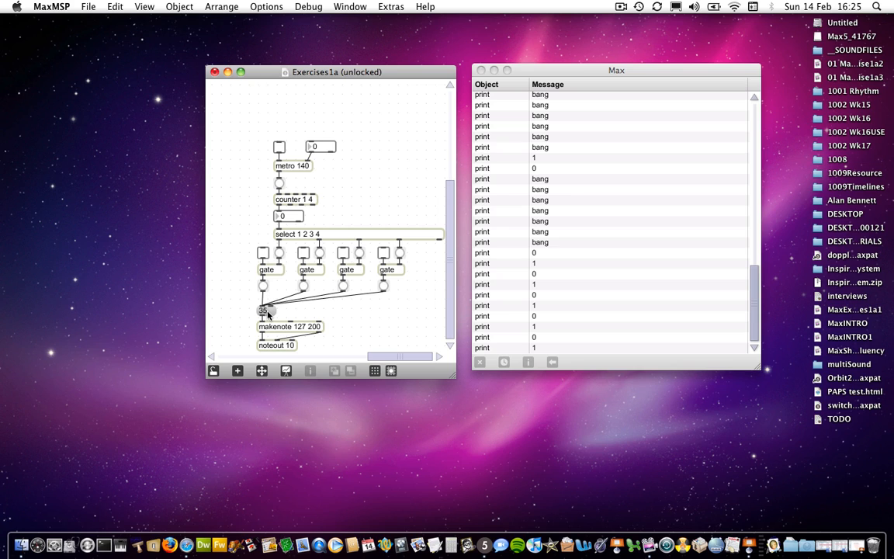
mouse_move(293, 278)
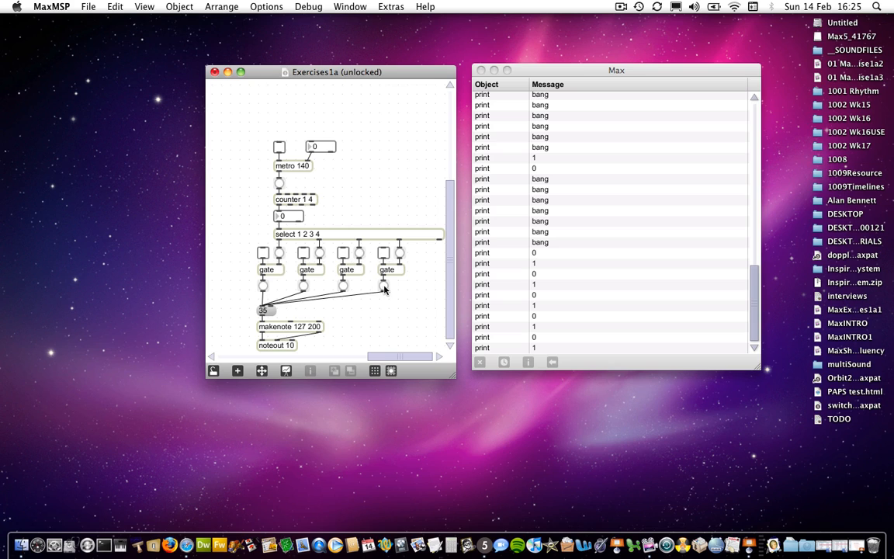
mouse_move(264, 292)
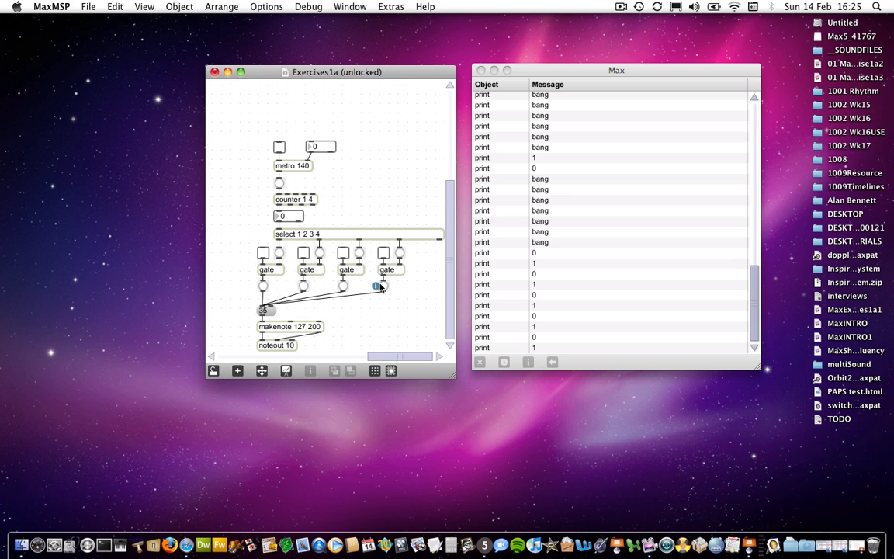
mouse_move(380, 289)
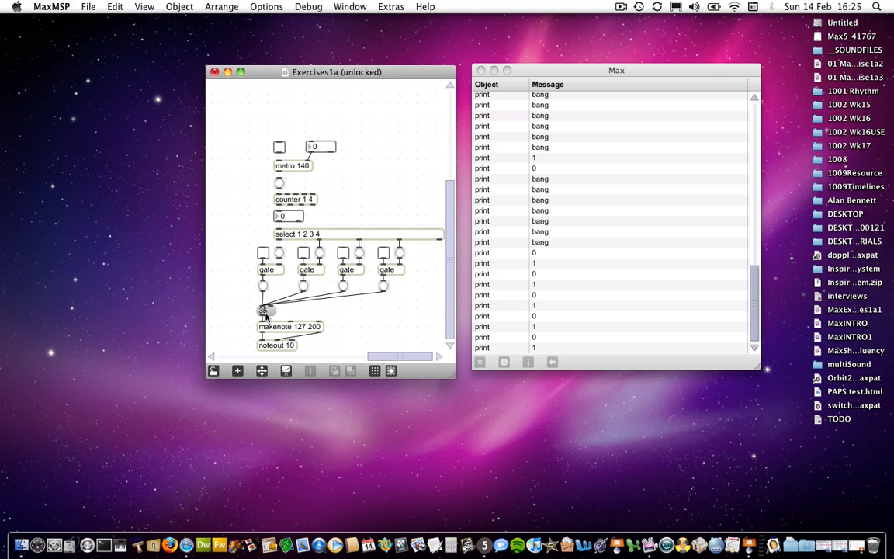
mouse_move(266, 316)
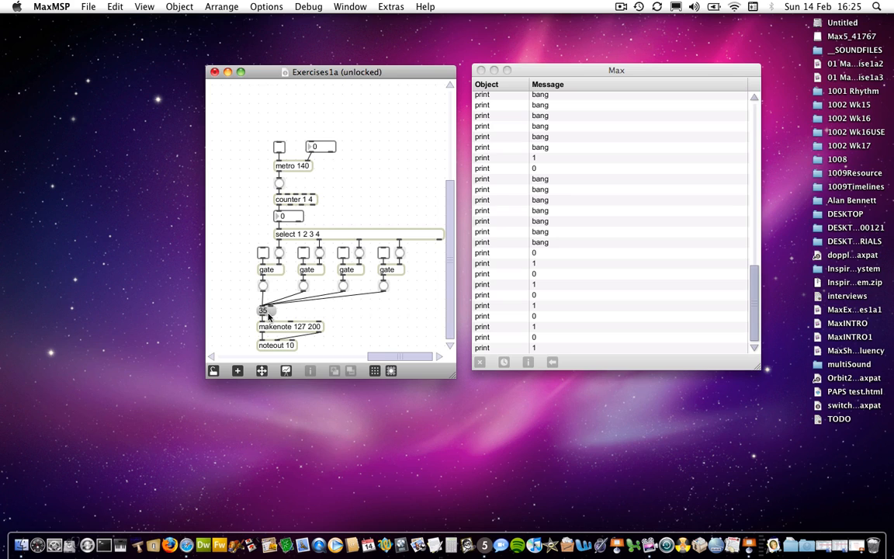
mouse_move(276, 327)
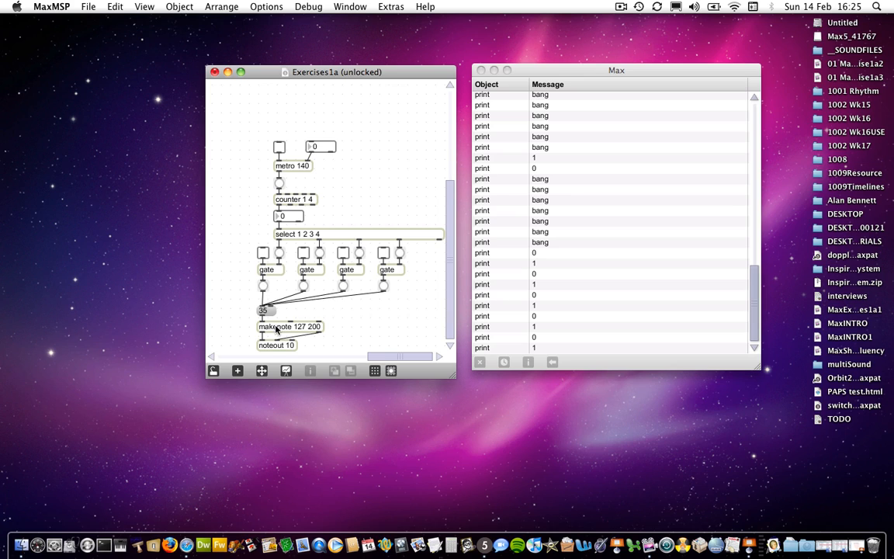
mouse_move(272, 351)
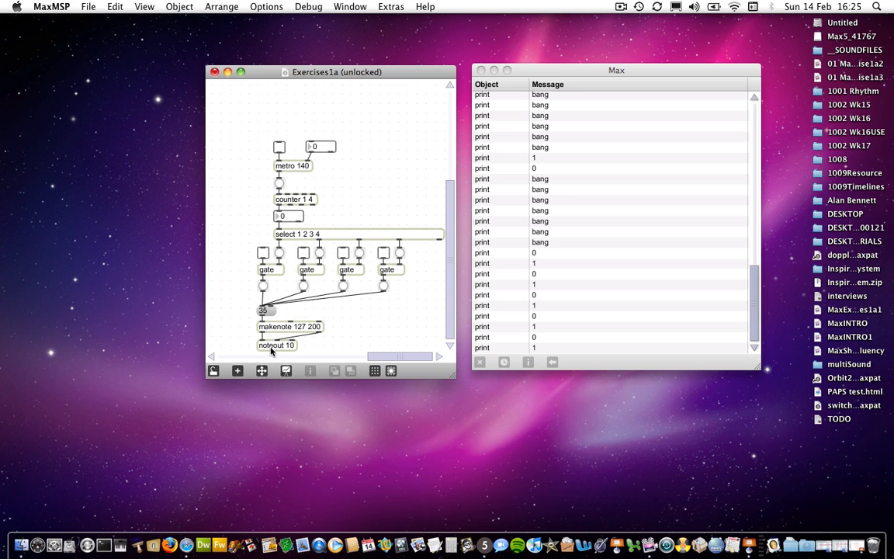
mouse_move(270, 317)
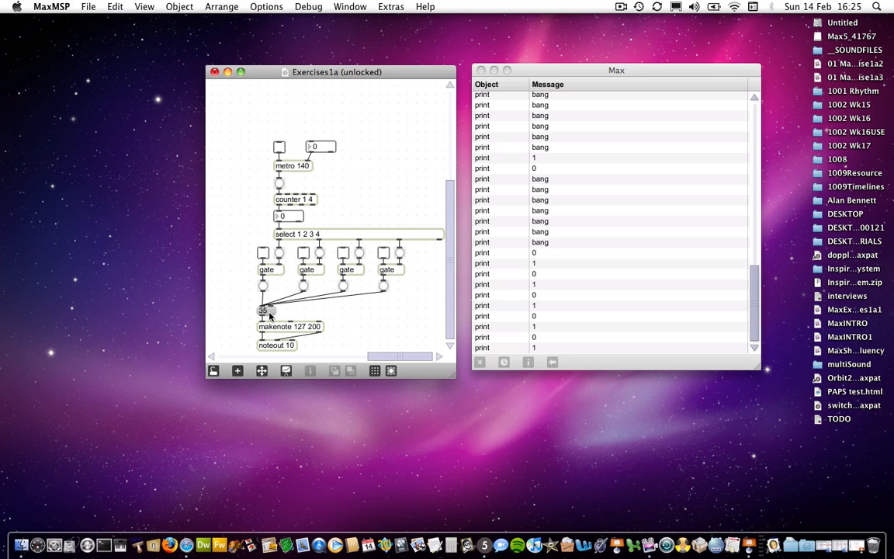
mouse_move(324, 208)
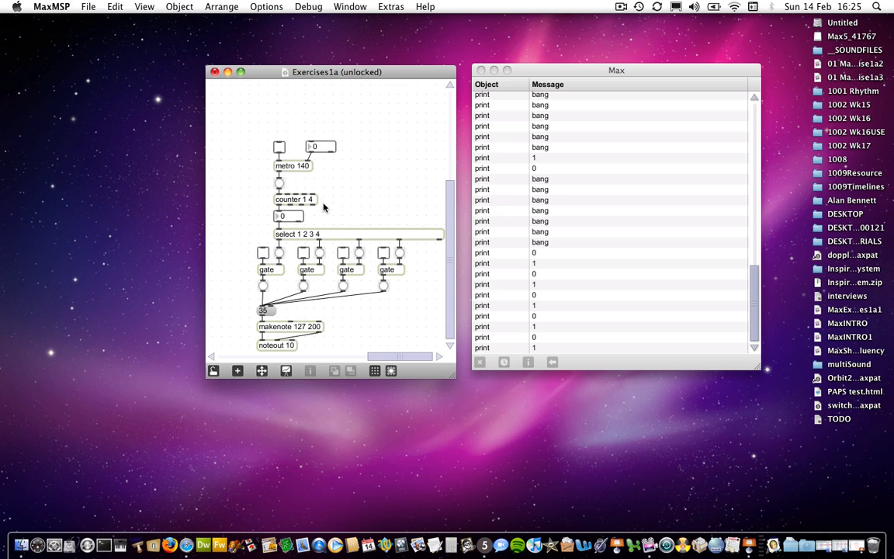
mouse_move(279, 147)
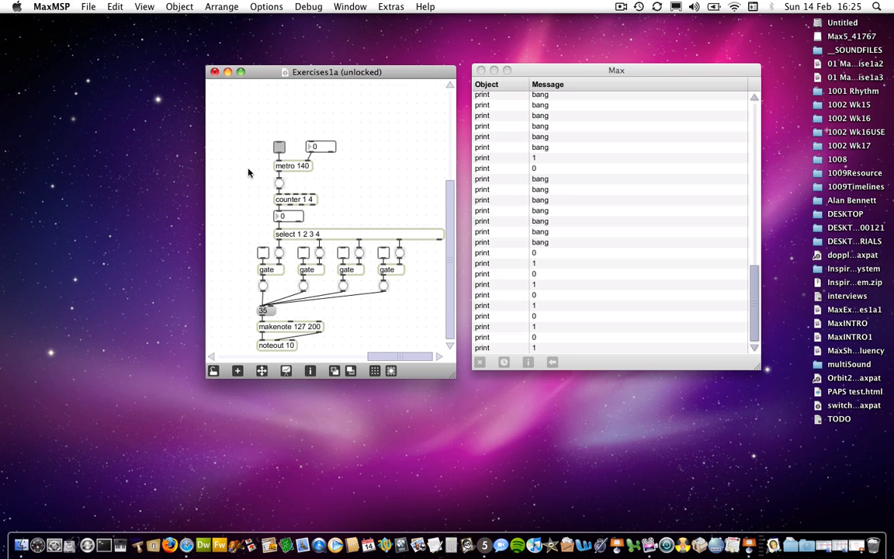
Lock the patch, start the metro to run steps 1, 3 and 4, then stop it.
click(214, 370)
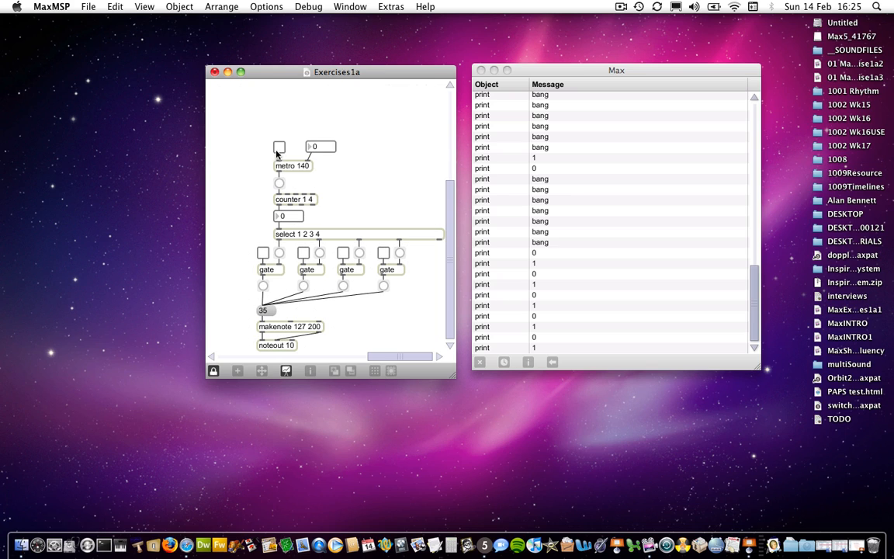
click(279, 147)
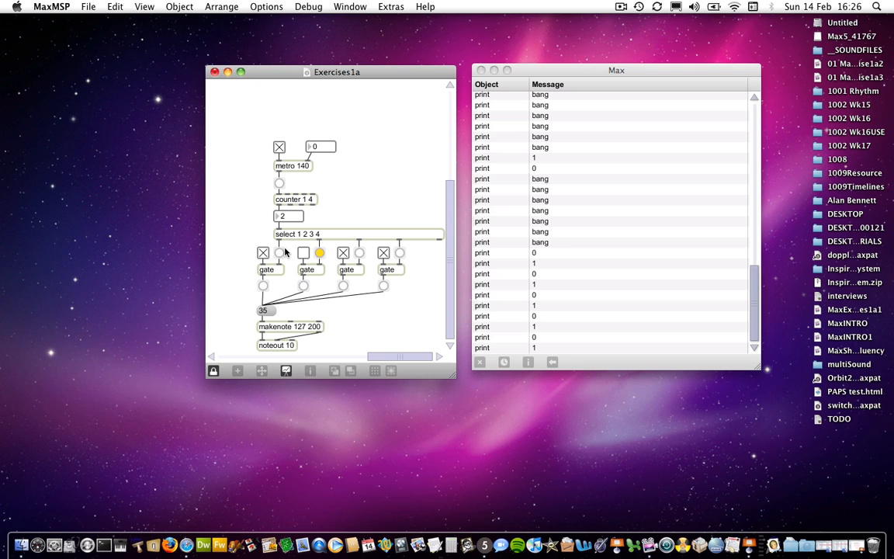
click(279, 146)
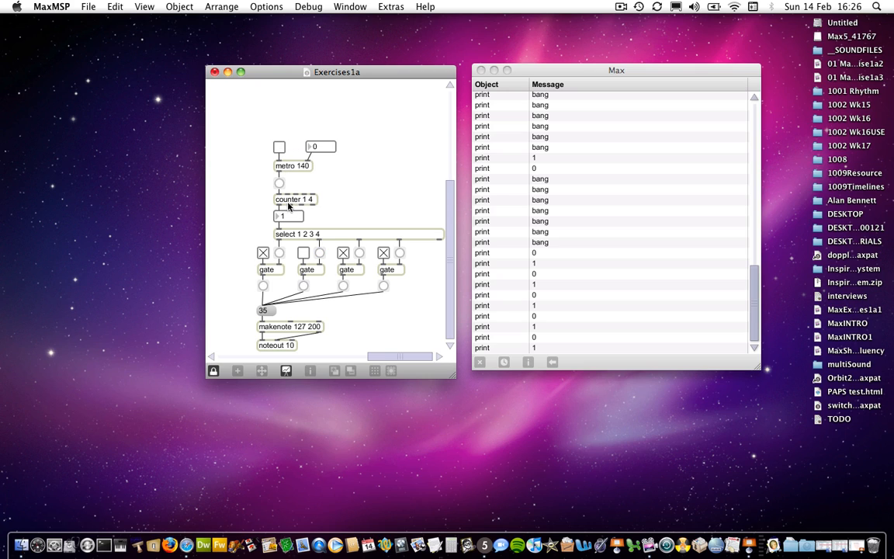
mouse_move(292, 245)
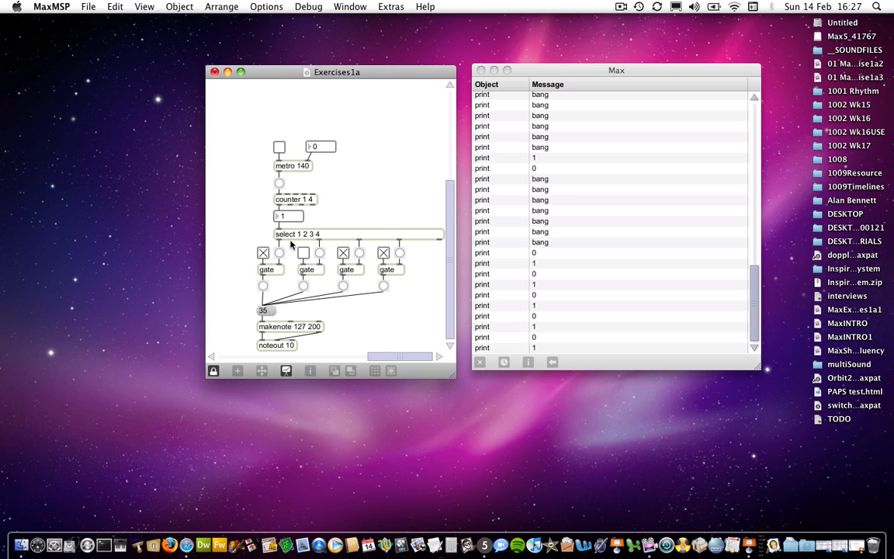
mouse_move(320, 199)
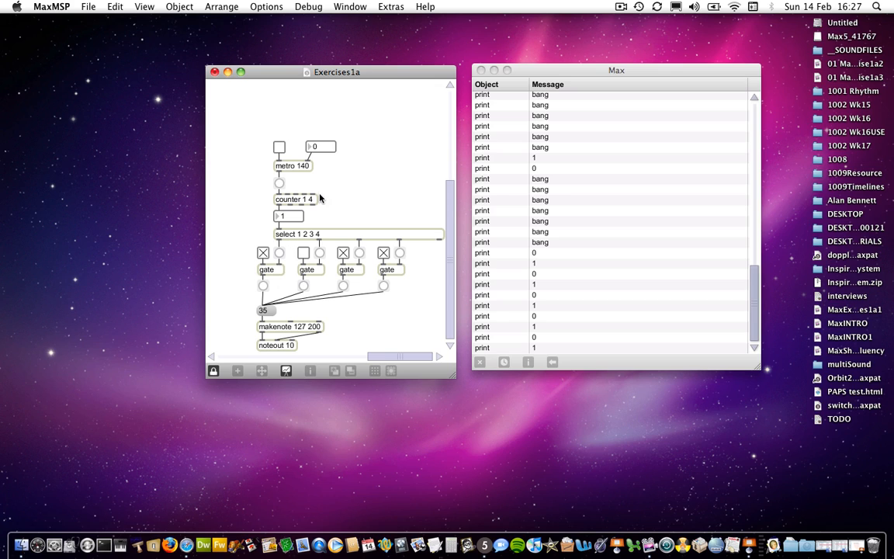
mouse_move(311, 236)
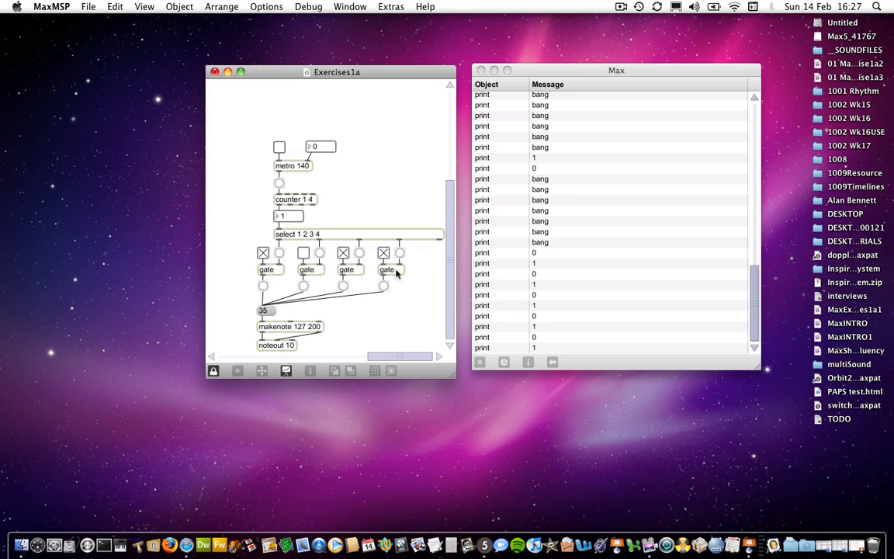
mouse_move(326, 336)
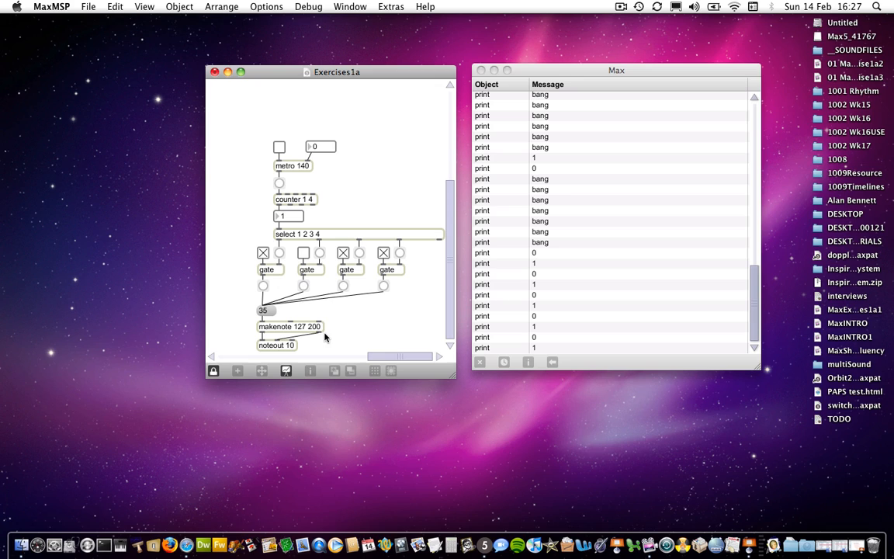
mouse_move(329, 297)
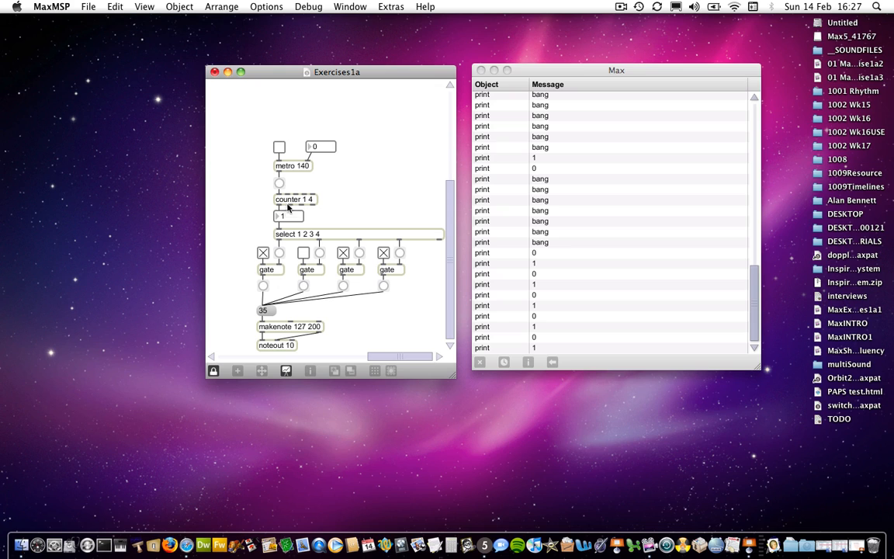
mouse_move(292, 310)
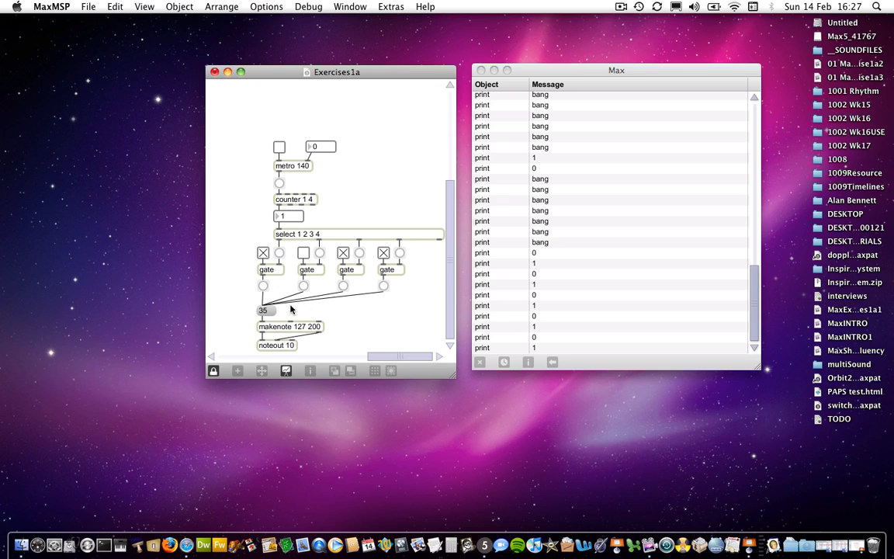
mouse_move(316, 206)
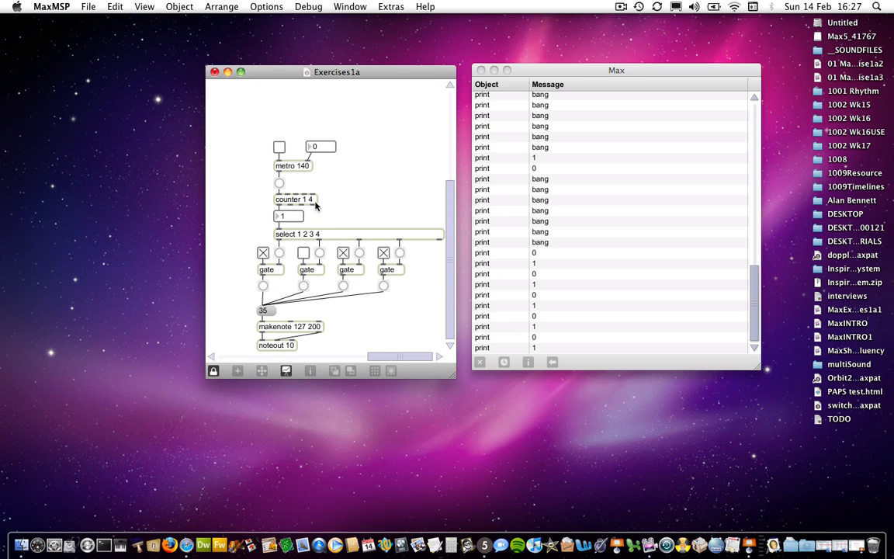
mouse_move(308, 204)
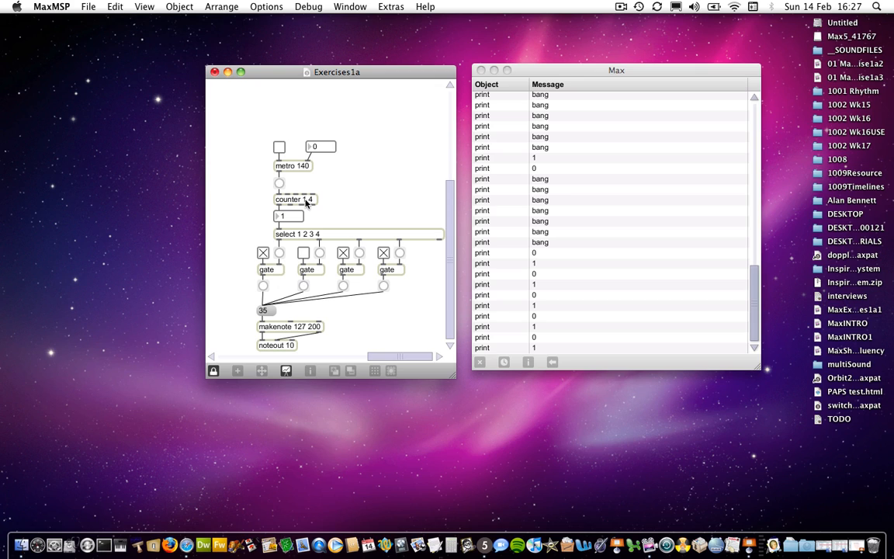
mouse_move(311, 203)
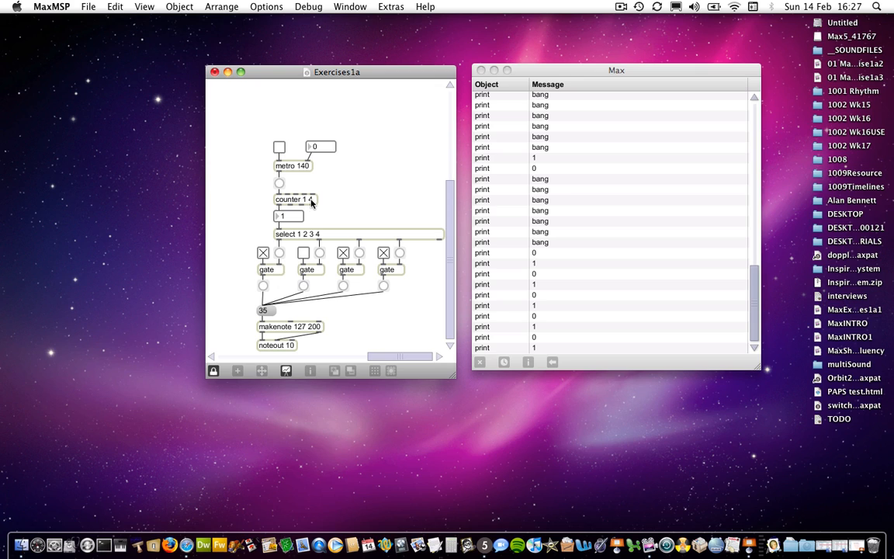
mouse_move(302, 239)
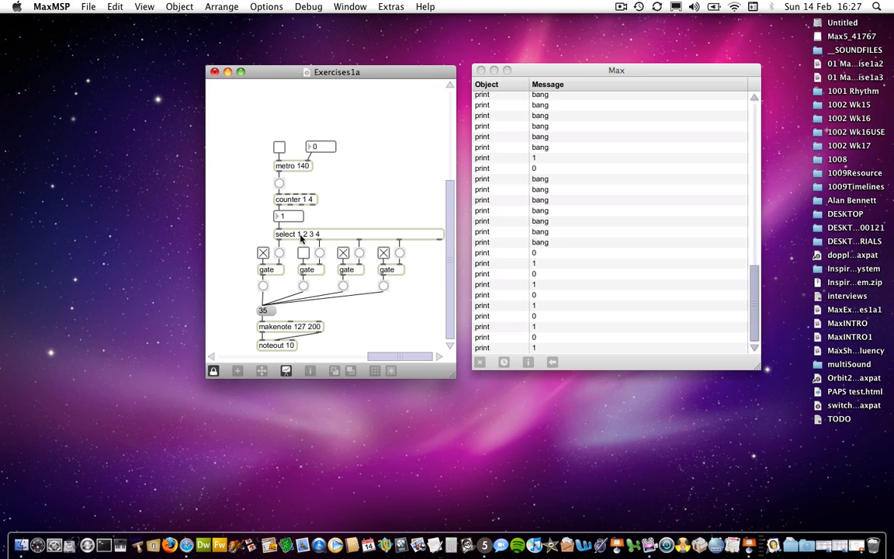
mouse_move(325, 238)
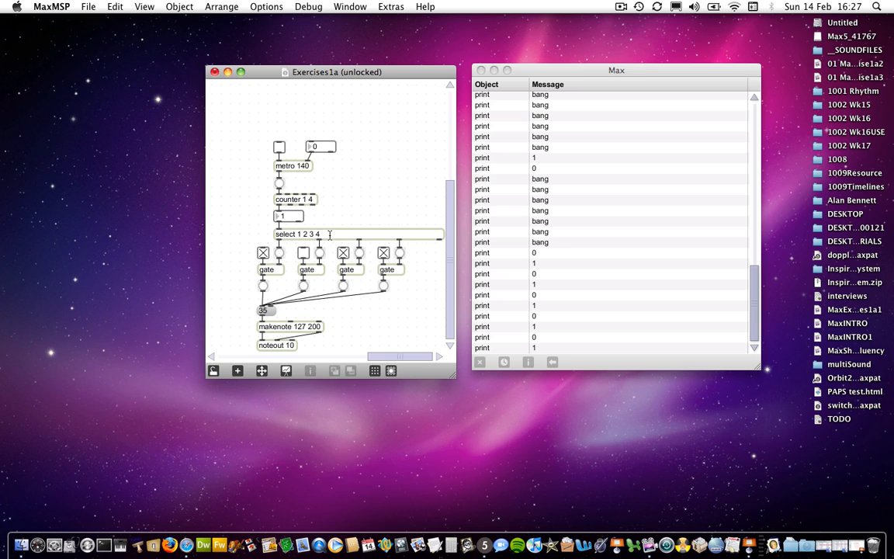
Add arguments 5 6 7 8 to the select object, giving it eight outputs.
text(5 6 7 8)
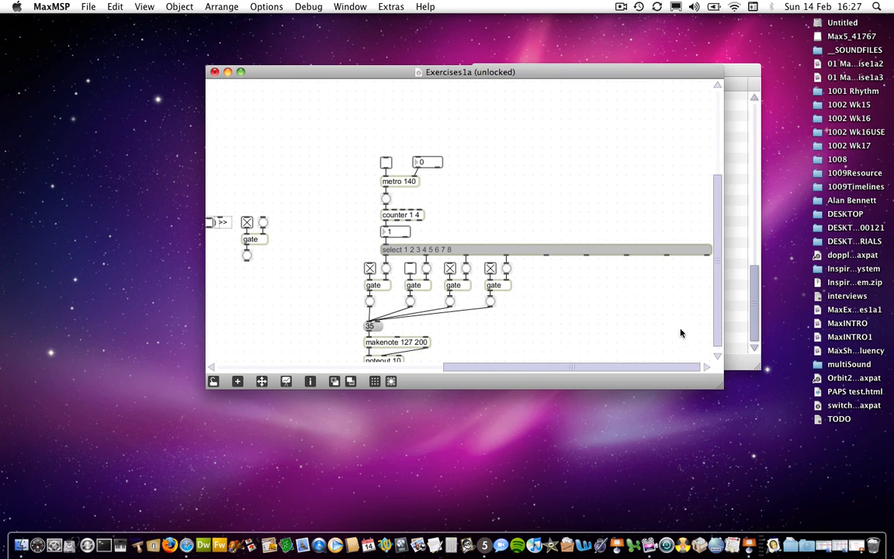
mouse_move(483, 250)
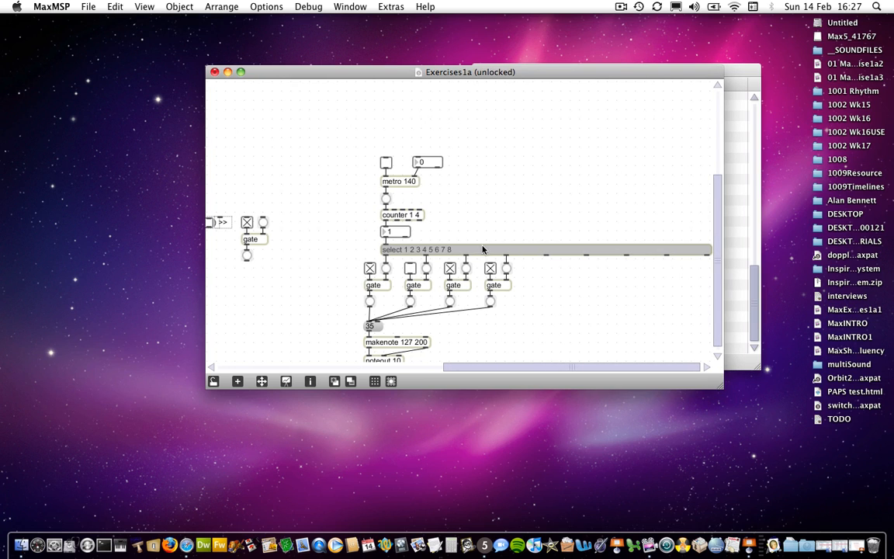
mouse_move(425, 254)
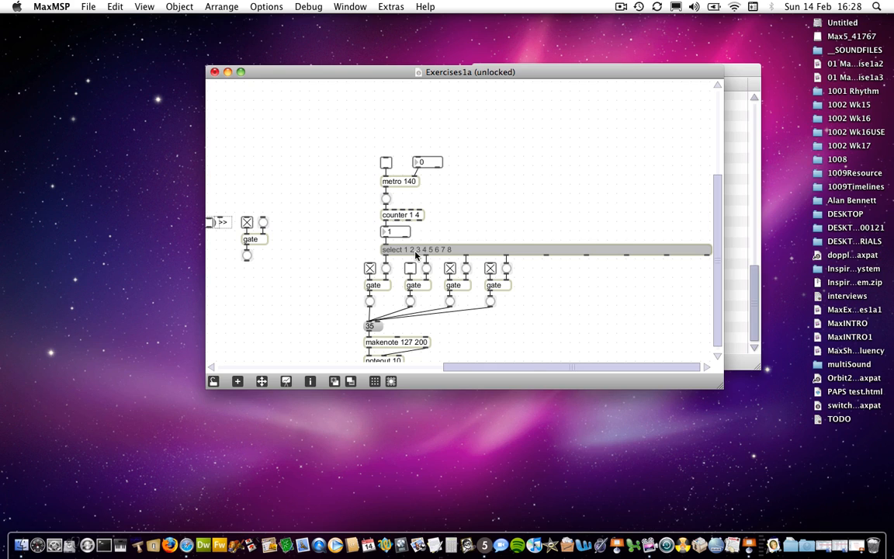
mouse_move(425, 255)
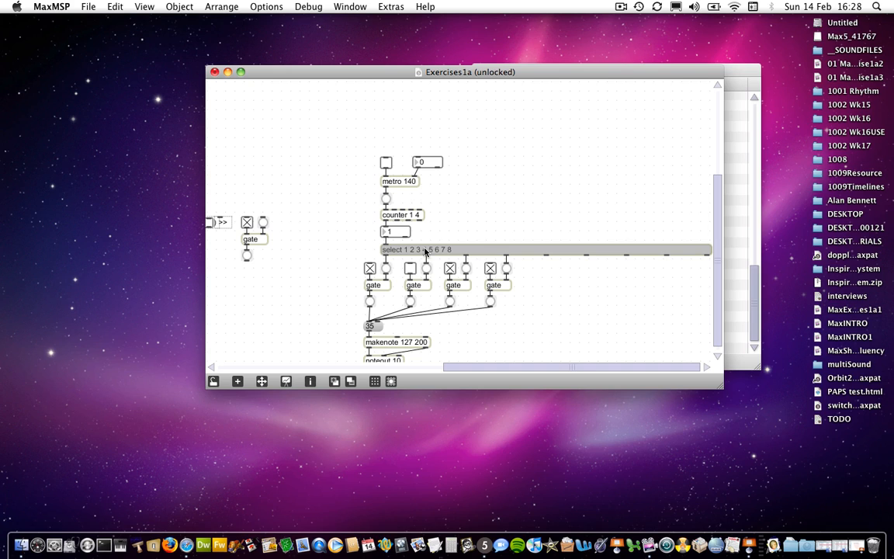
mouse_move(469, 256)
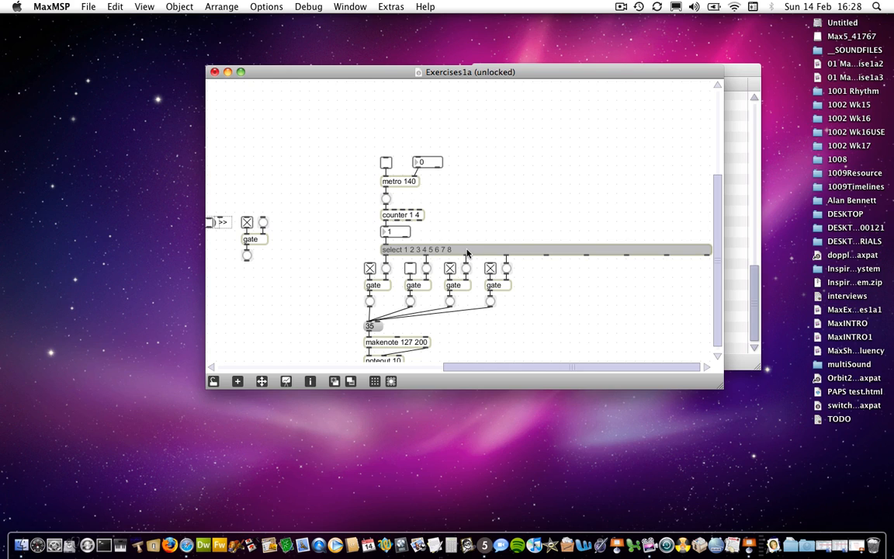
mouse_move(649, 268)
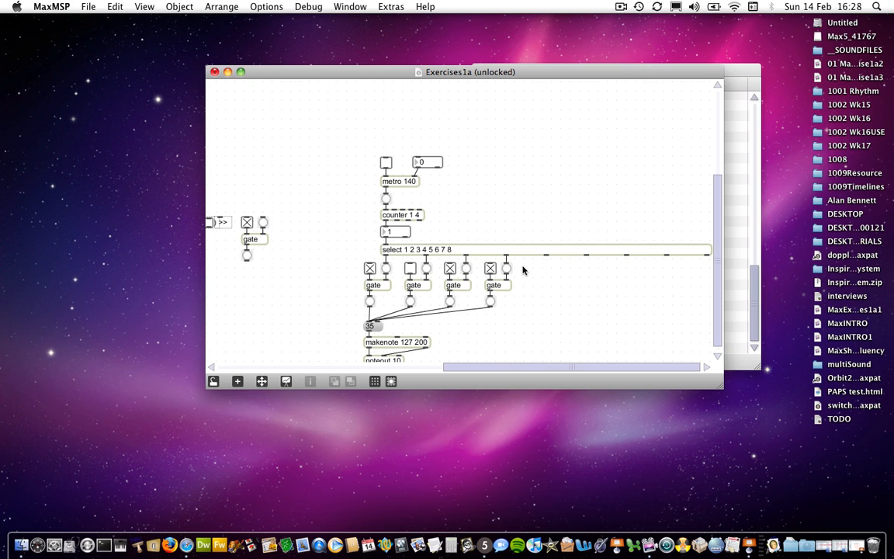
Position the copied toggle-and-gate pairs under the select object's new outputs.
click(371, 267)
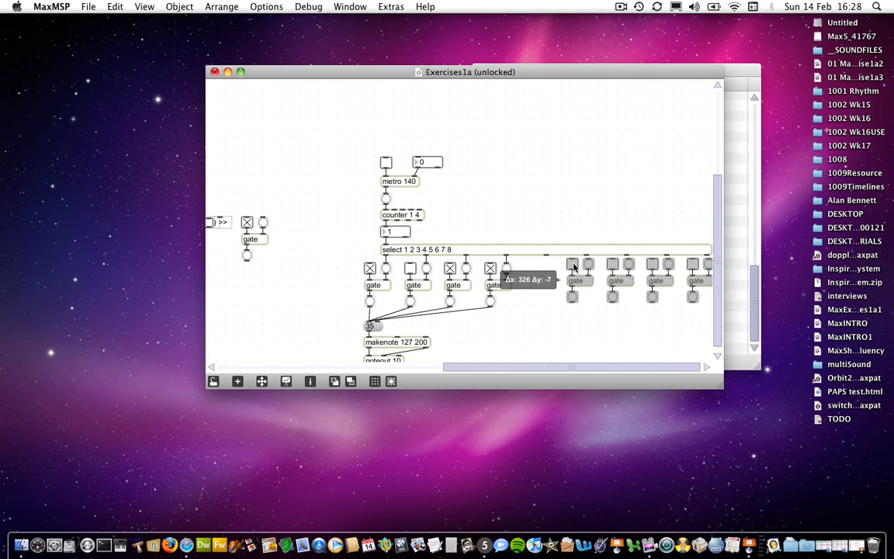
drag(574, 267, 521, 273)
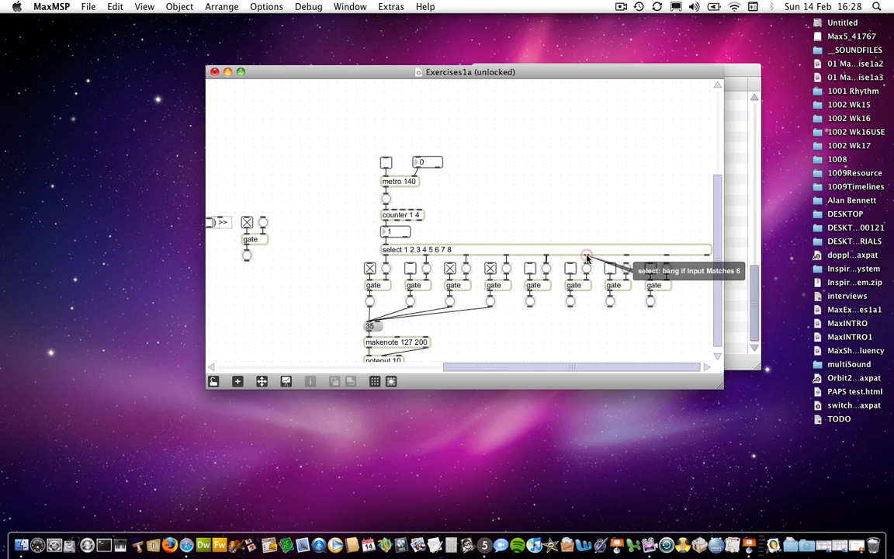
mouse_move(628, 264)
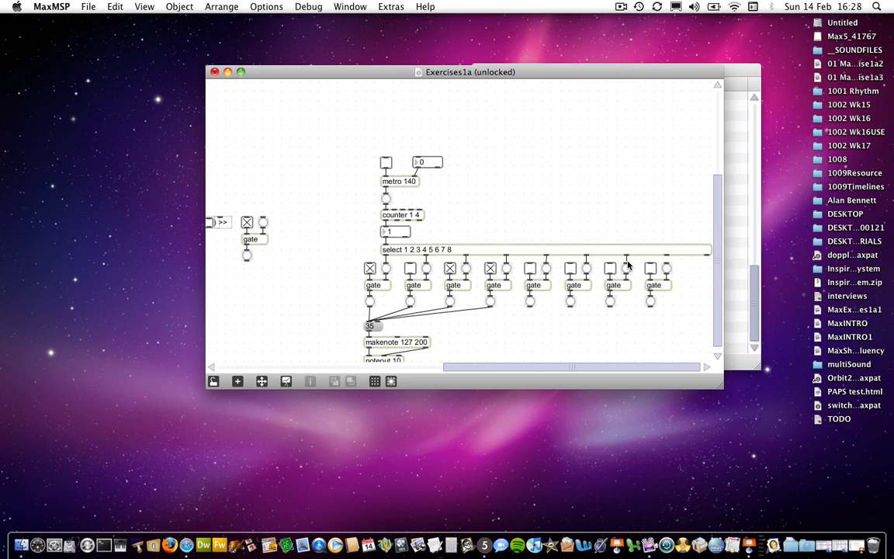
mouse_move(500, 303)
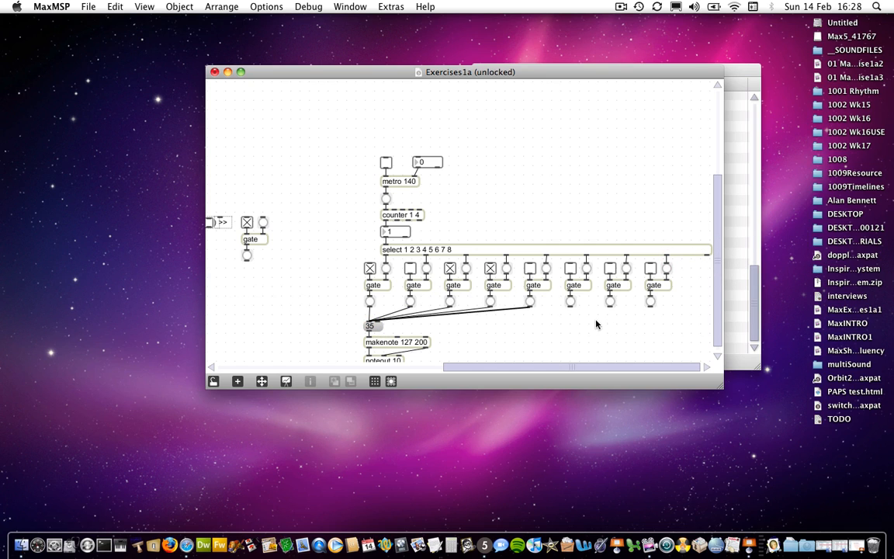
mouse_move(568, 326)
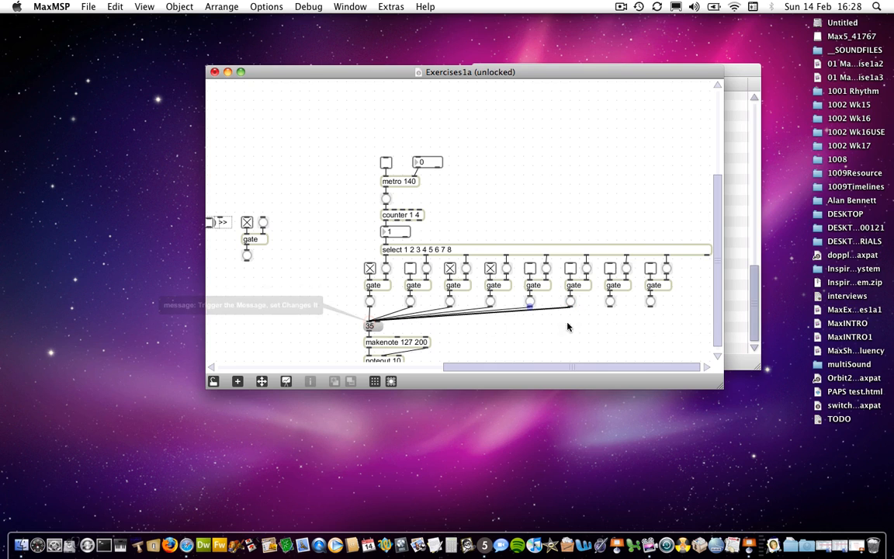
mouse_move(373, 325)
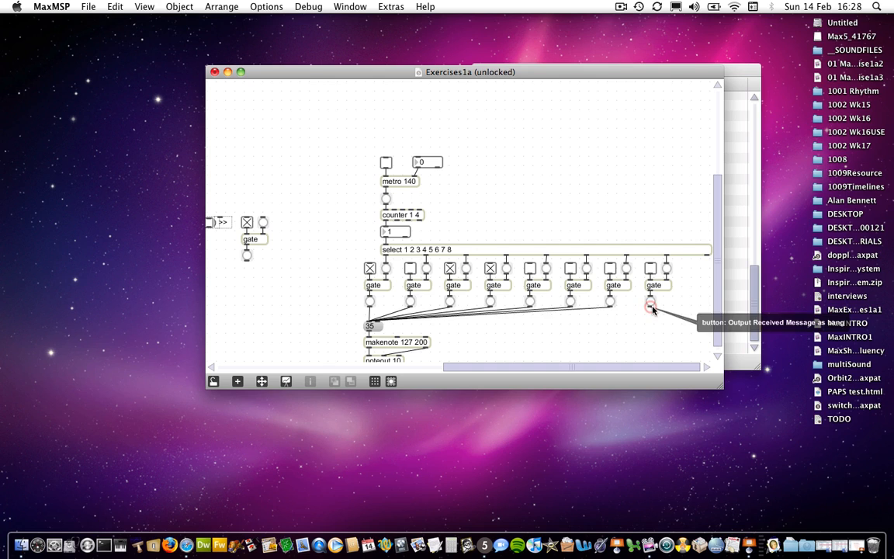
mouse_move(380, 302)
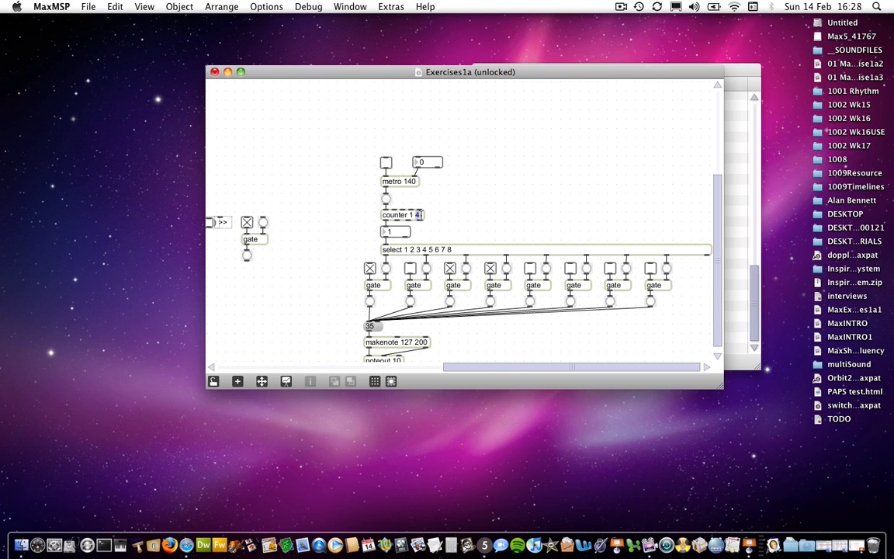
Lock the patch, run the eight-step sequence from the metro 140 toggle, then stop it.
click(213, 382)
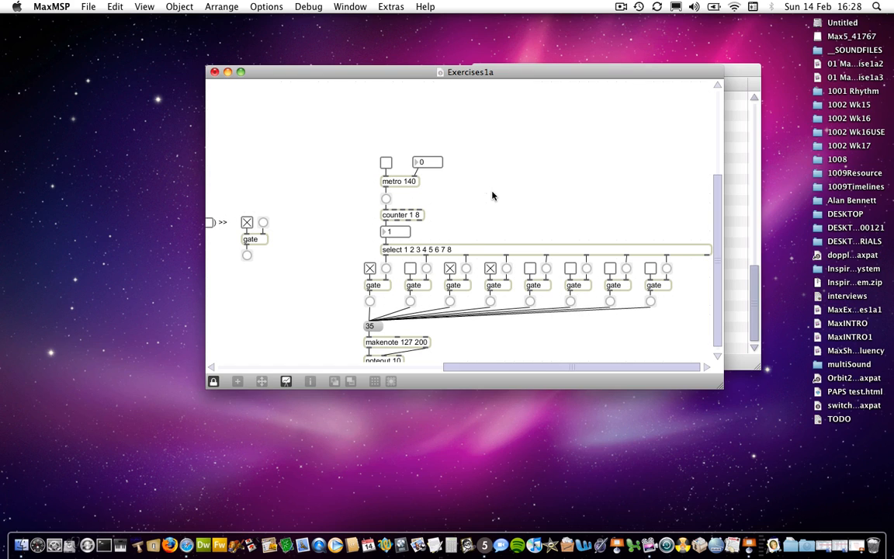
click(385, 163)
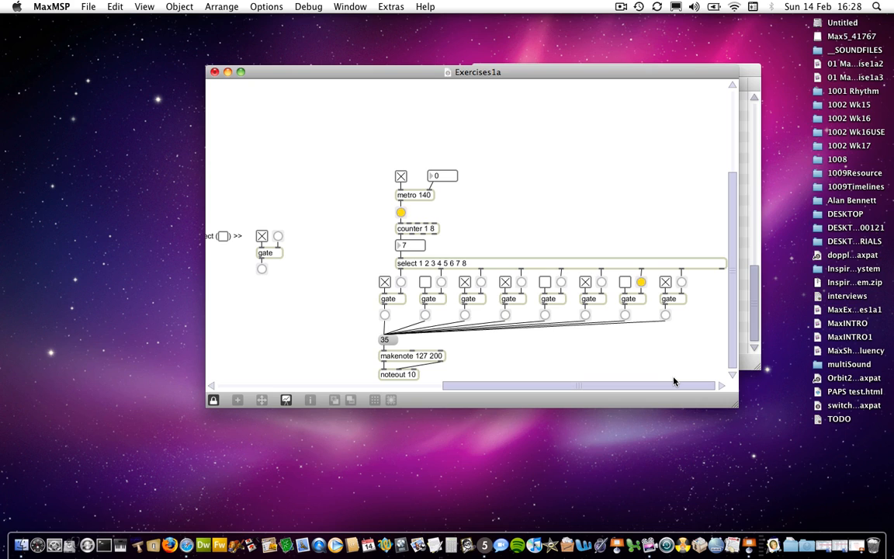
click(401, 176)
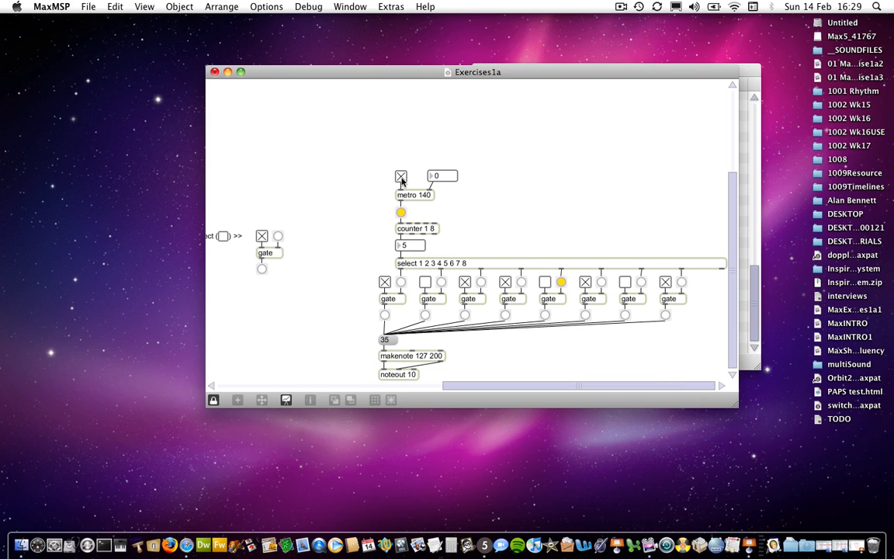
click(401, 177)
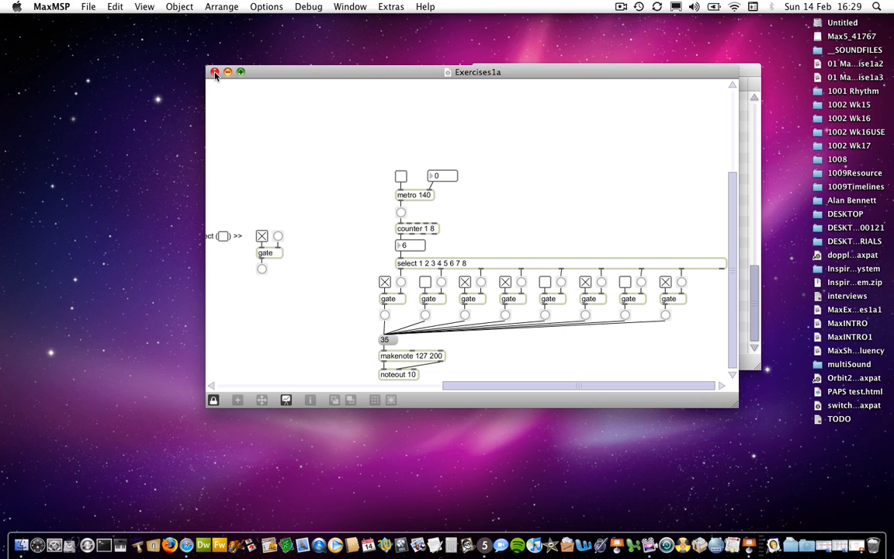
Close Exercises1a without saving and reopen 20_stepseq.txt from Open Recent.
click(214, 73)
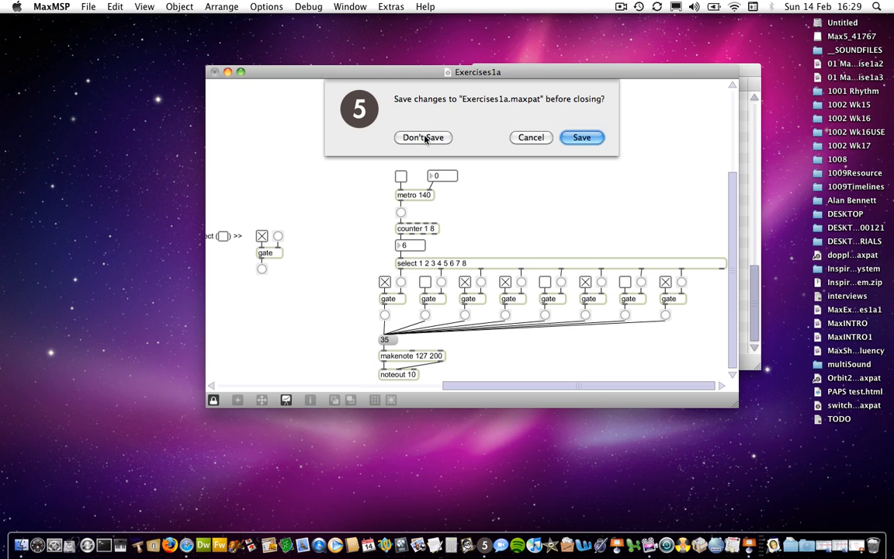
click(422, 136)
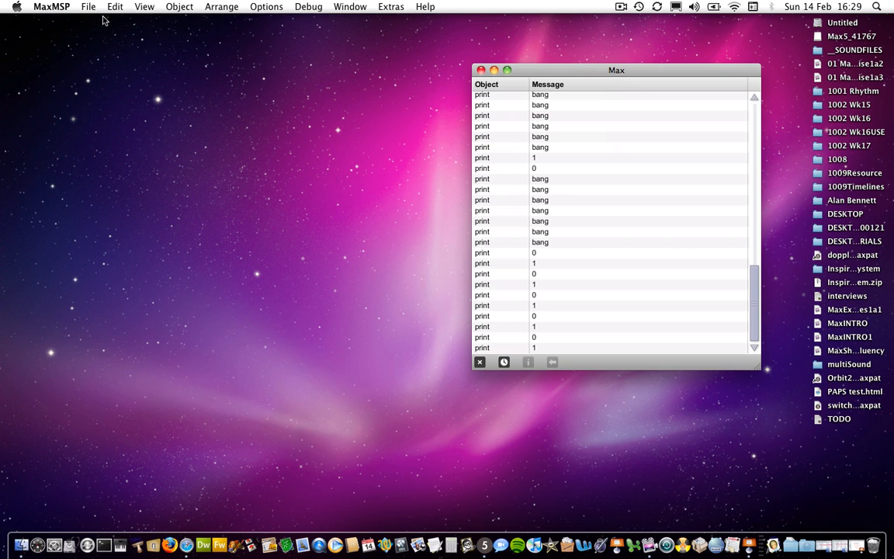
click(87, 6)
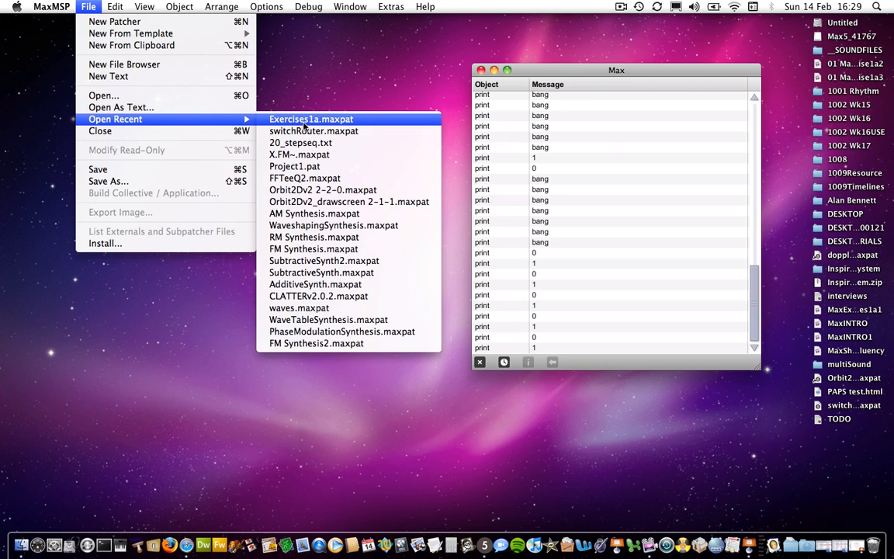
mouse_move(310, 142)
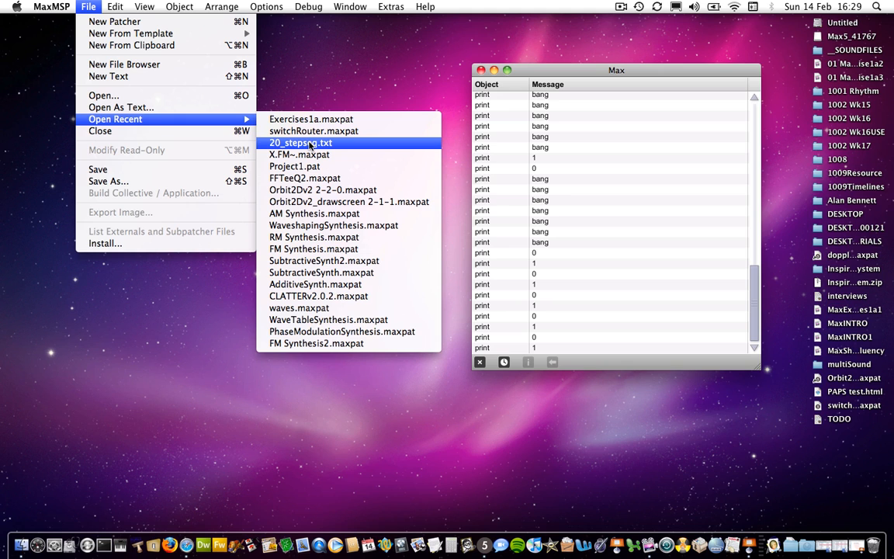
click(301, 143)
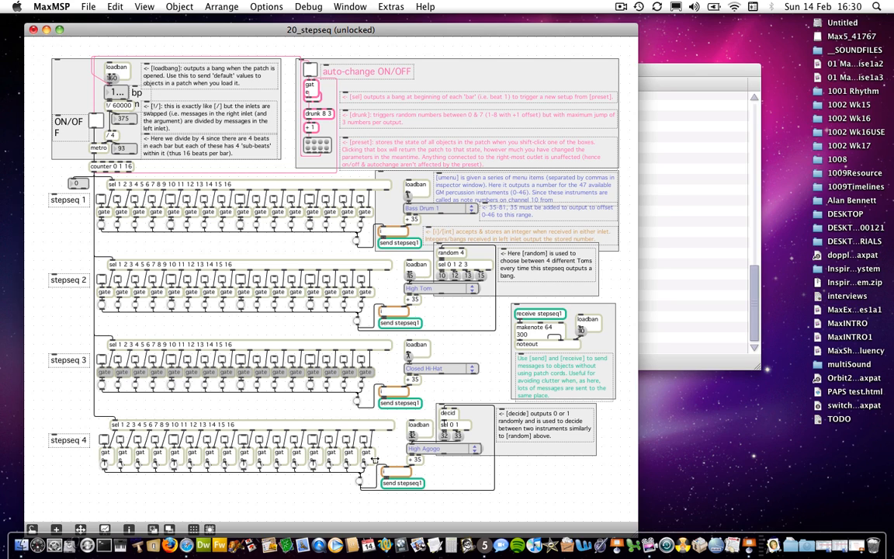
mouse_move(377, 458)
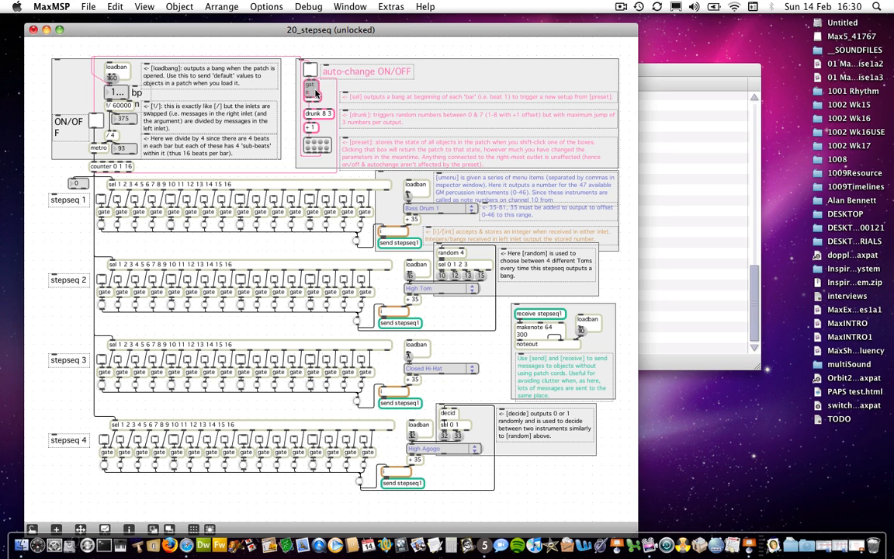
mouse_move(310, 85)
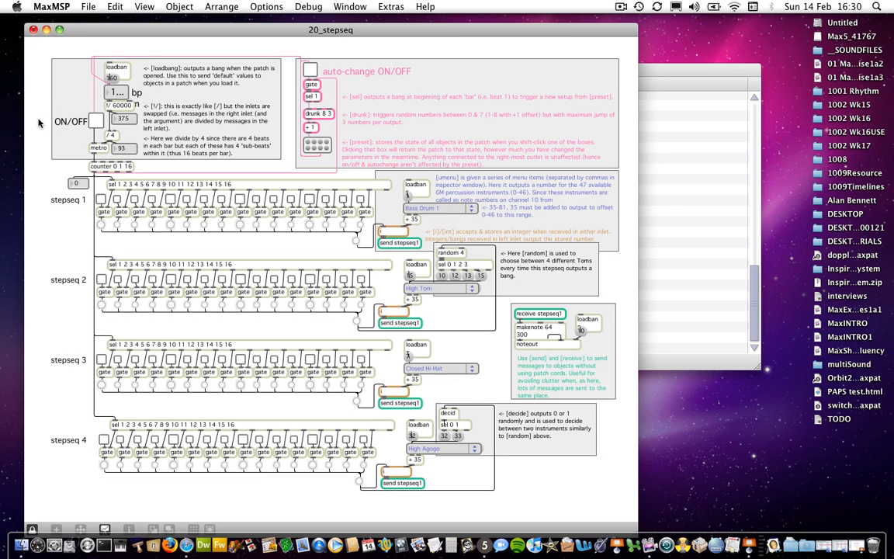
mouse_move(171, 102)
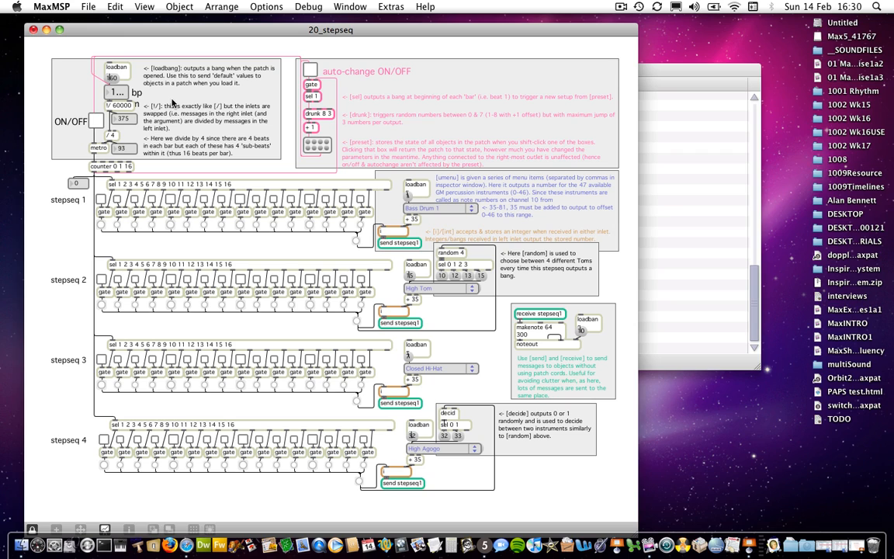
mouse_move(93, 146)
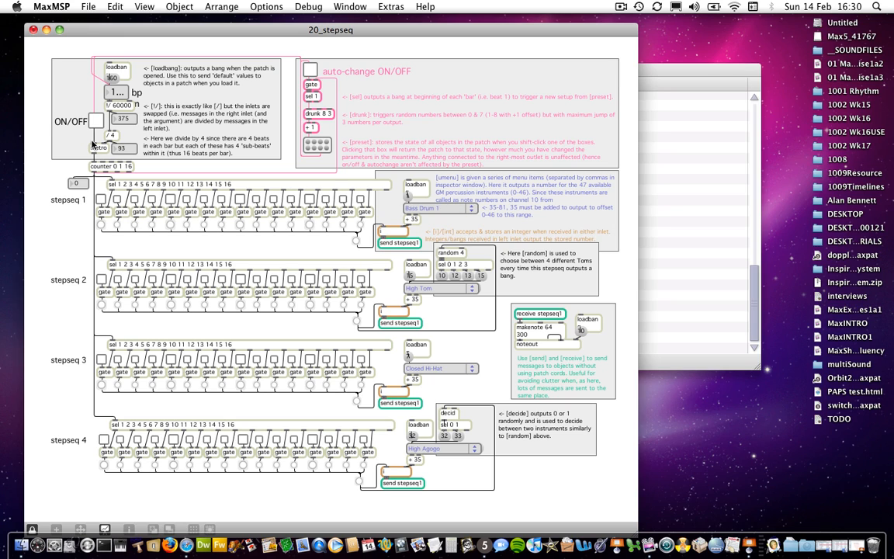
mouse_move(97, 149)
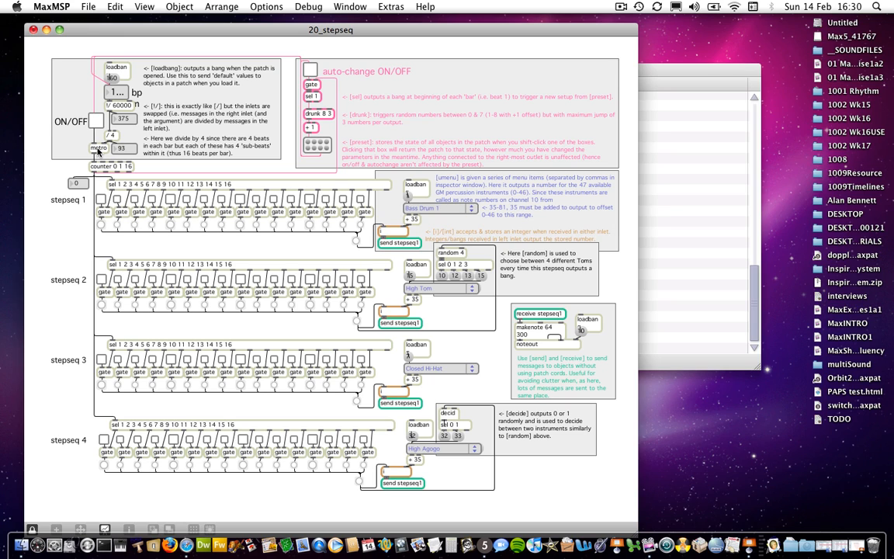
mouse_move(98, 128)
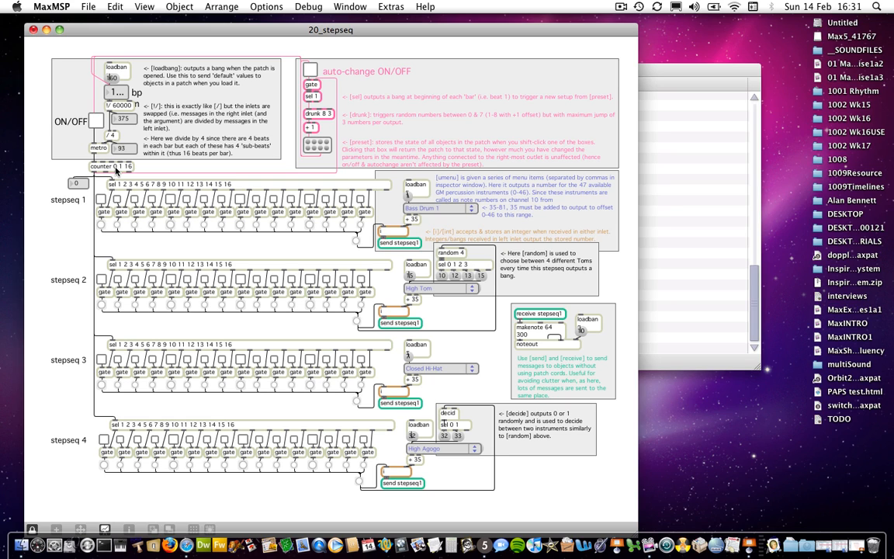
mouse_move(121, 192)
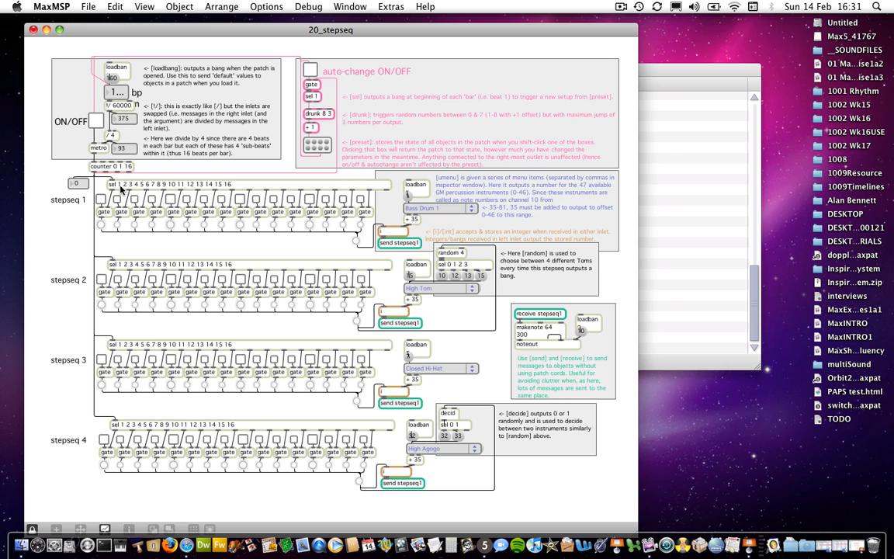
mouse_move(117, 190)
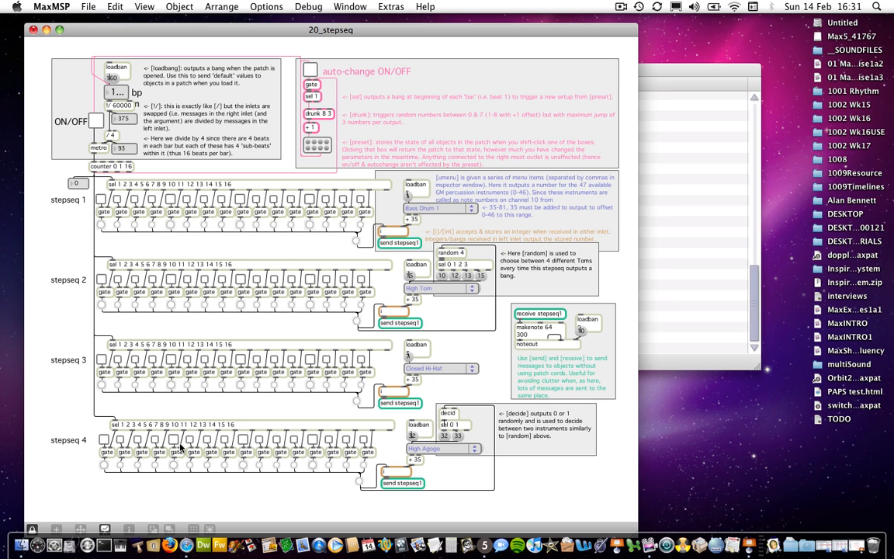
mouse_move(323, 177)
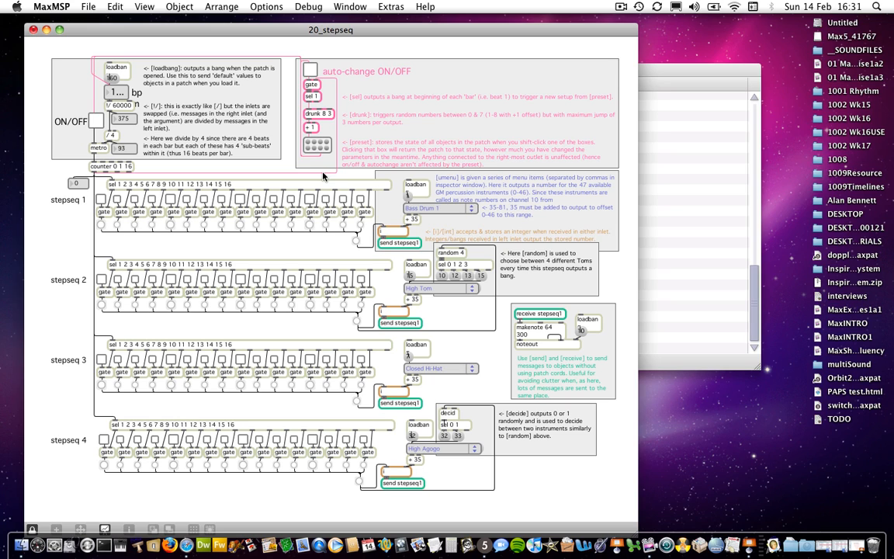
mouse_move(116, 135)
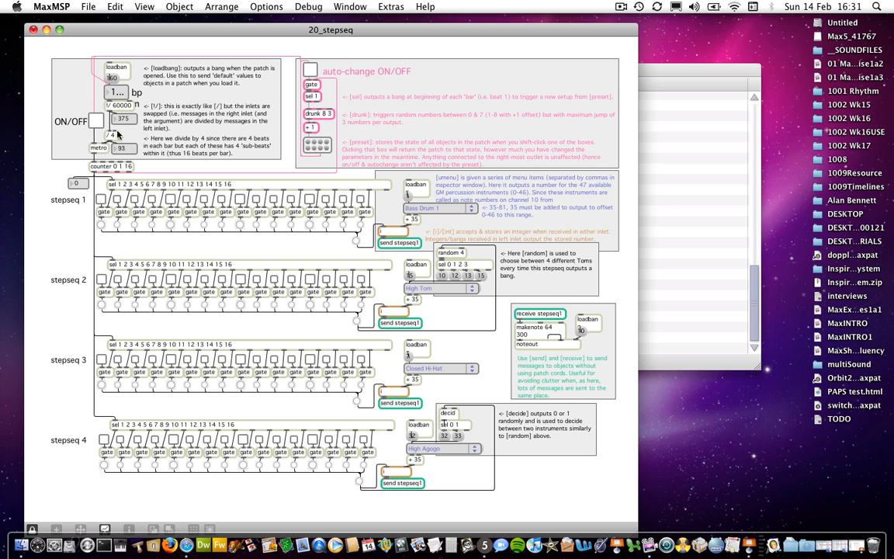
mouse_move(121, 146)
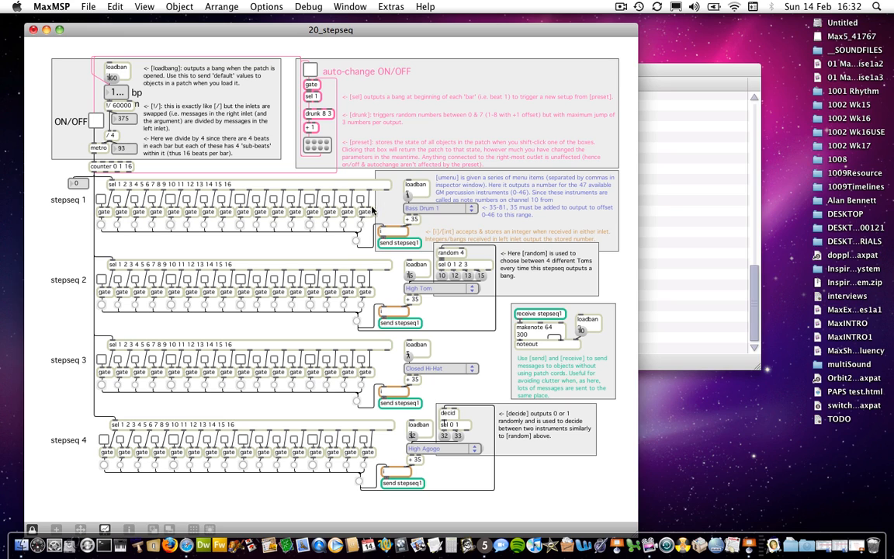
mouse_move(385, 239)
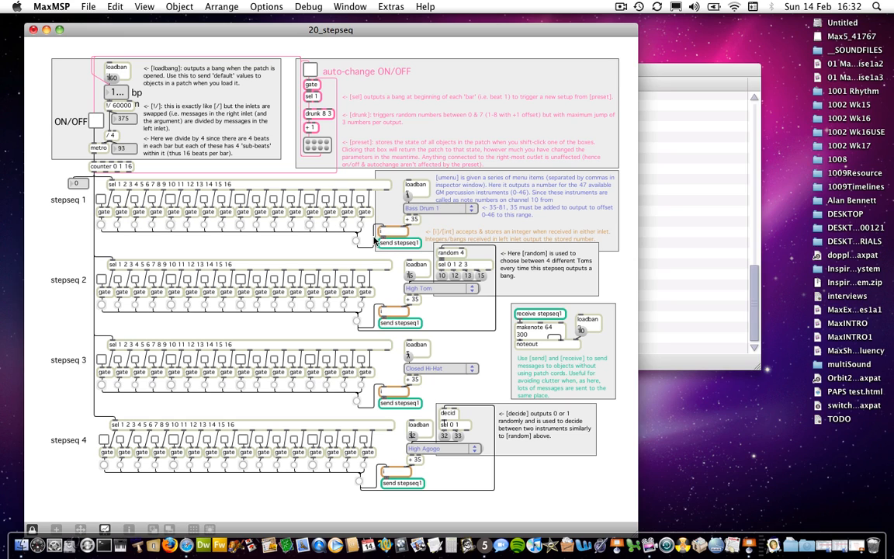
mouse_move(380, 247)
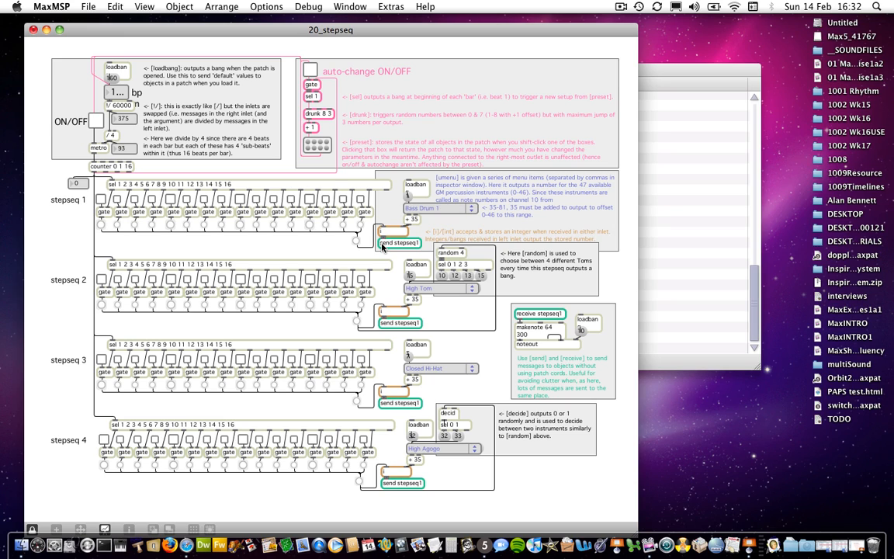
mouse_move(351, 251)
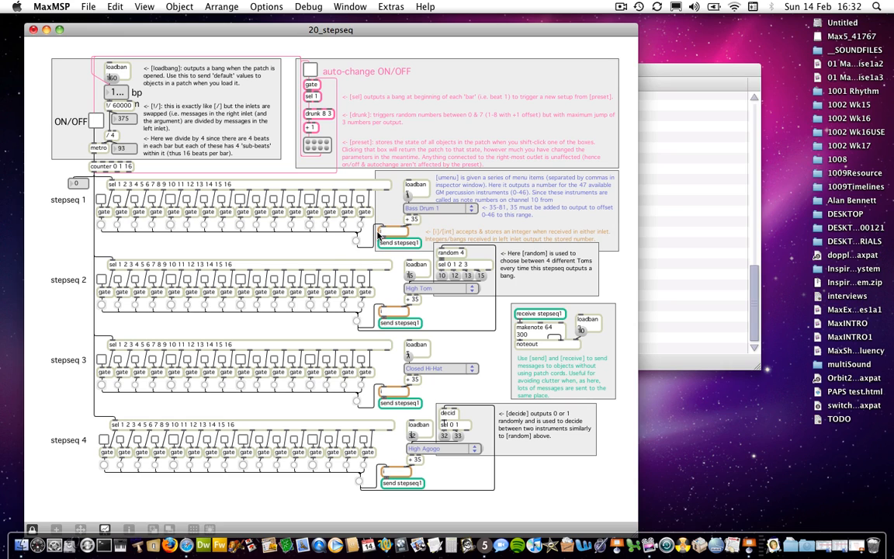
mouse_move(359, 245)
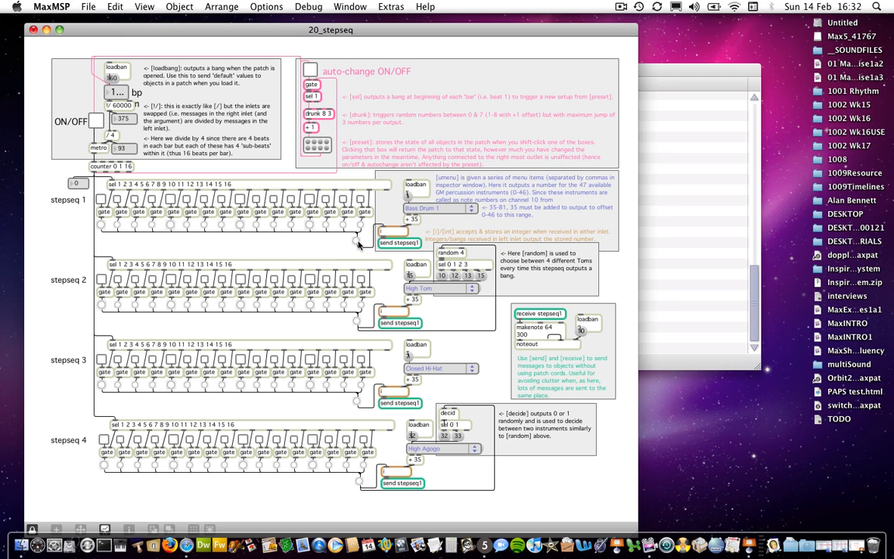
mouse_move(375, 239)
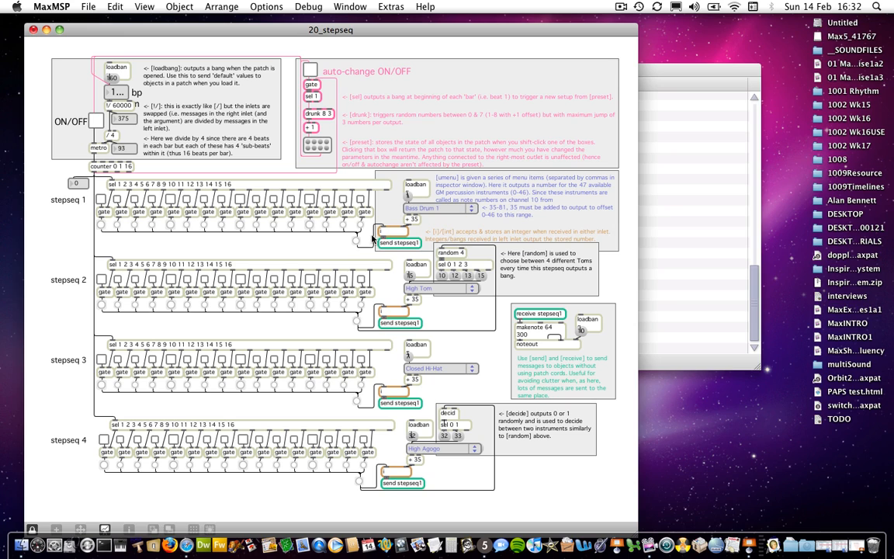
mouse_move(386, 225)
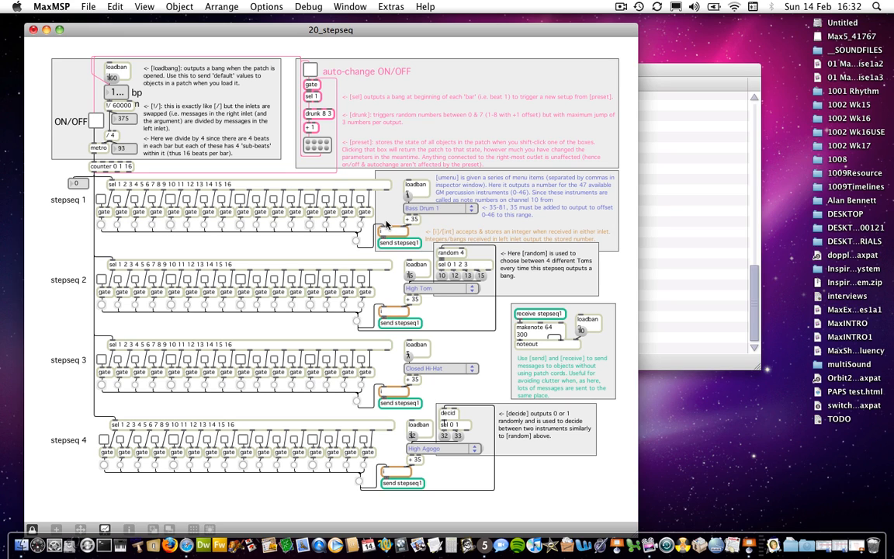
mouse_move(369, 345)
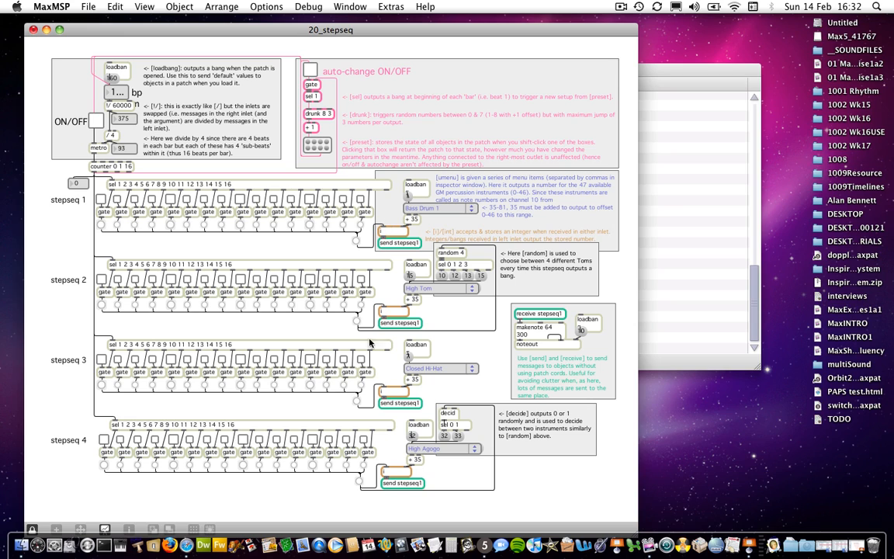